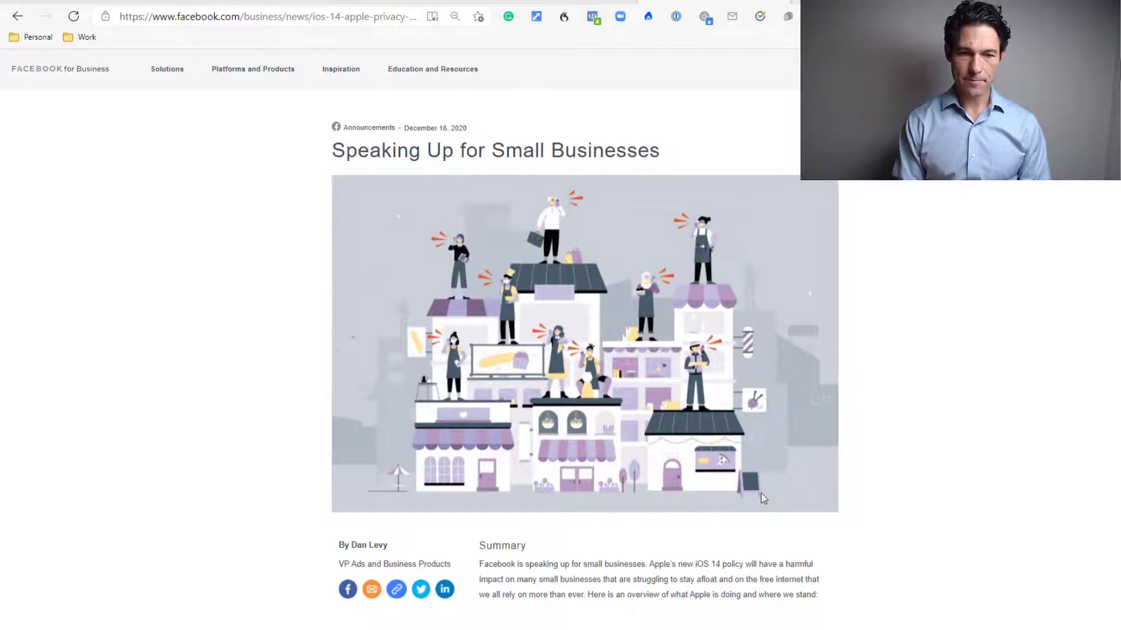
- Scroll through the Domain Verification article down to the iOS 14 conversion-events section
scroll(down, 3)
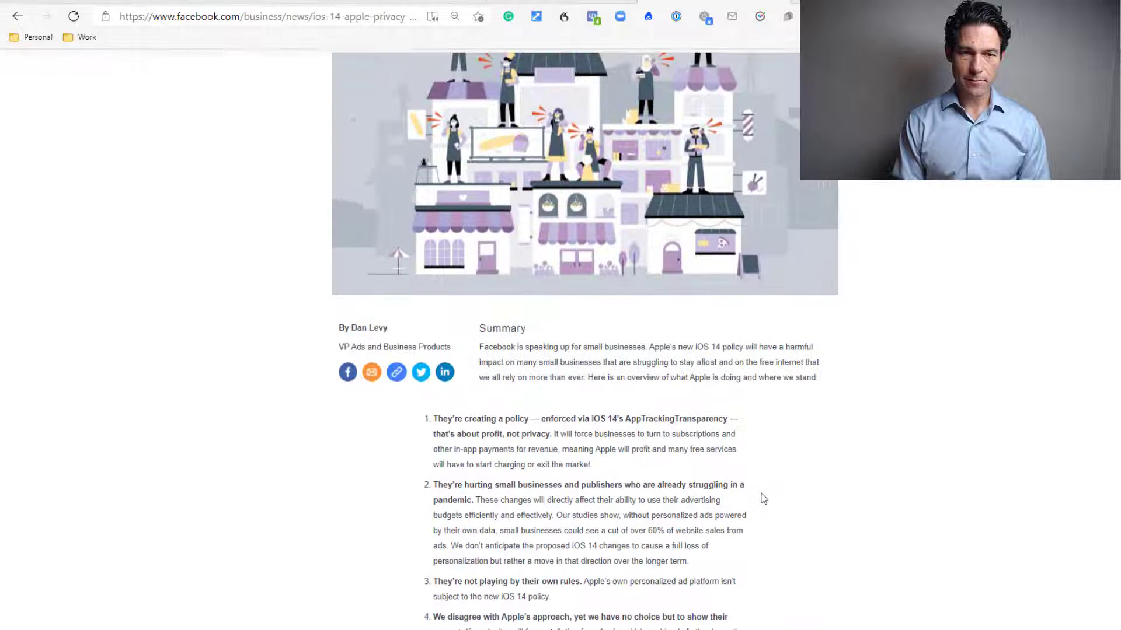
scroll(down, 3)
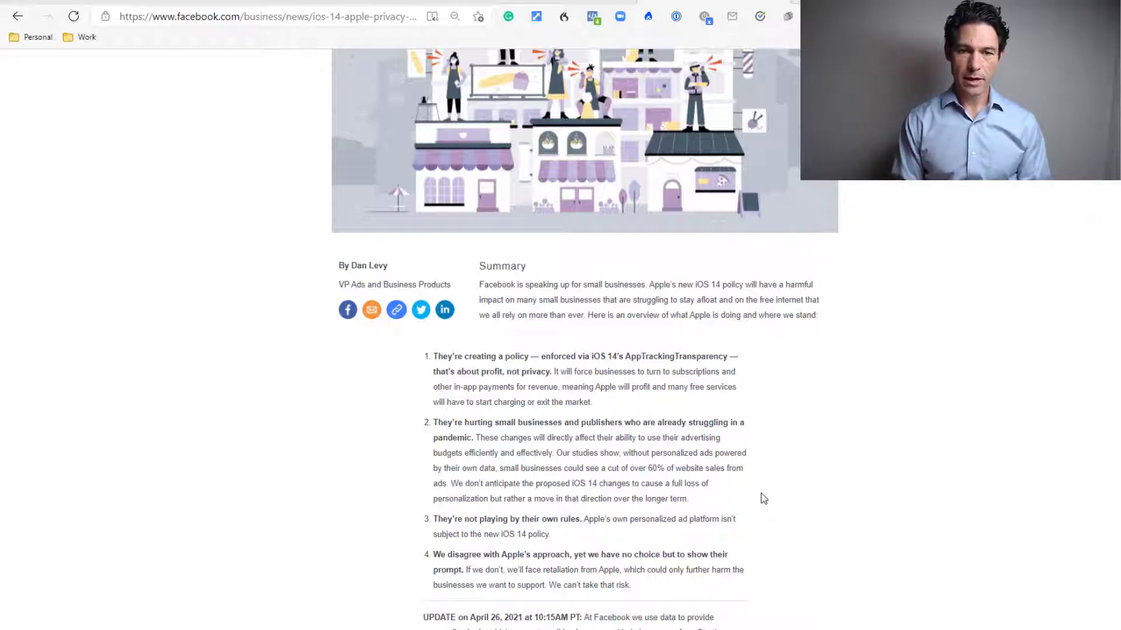
scroll(down, 3)
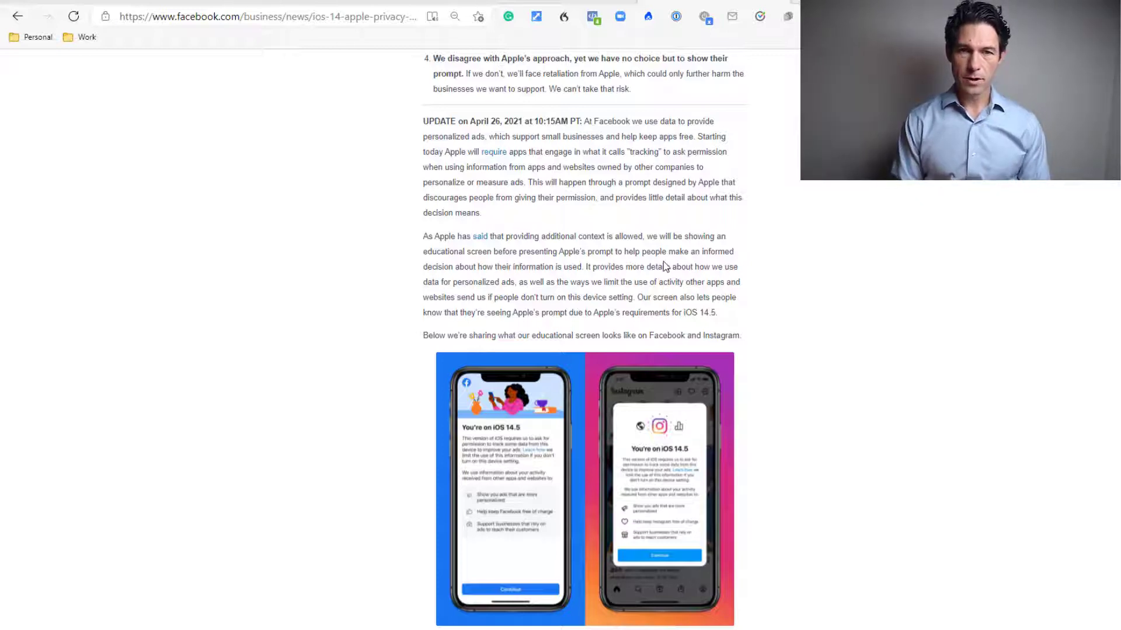
scroll(down, 3)
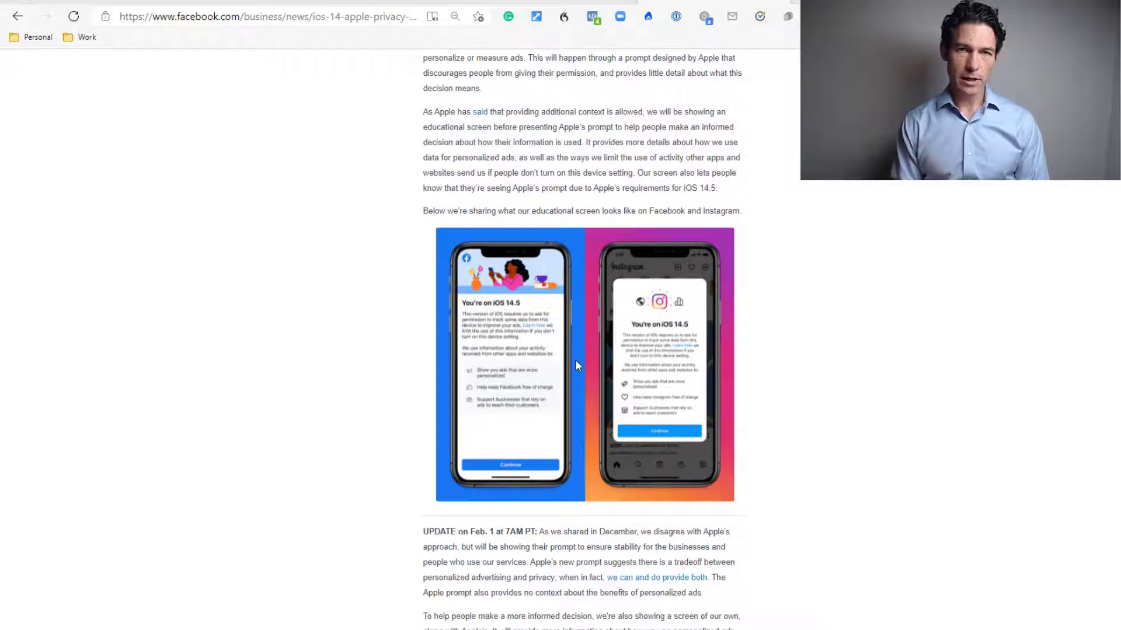
mouse_move(535, 402)
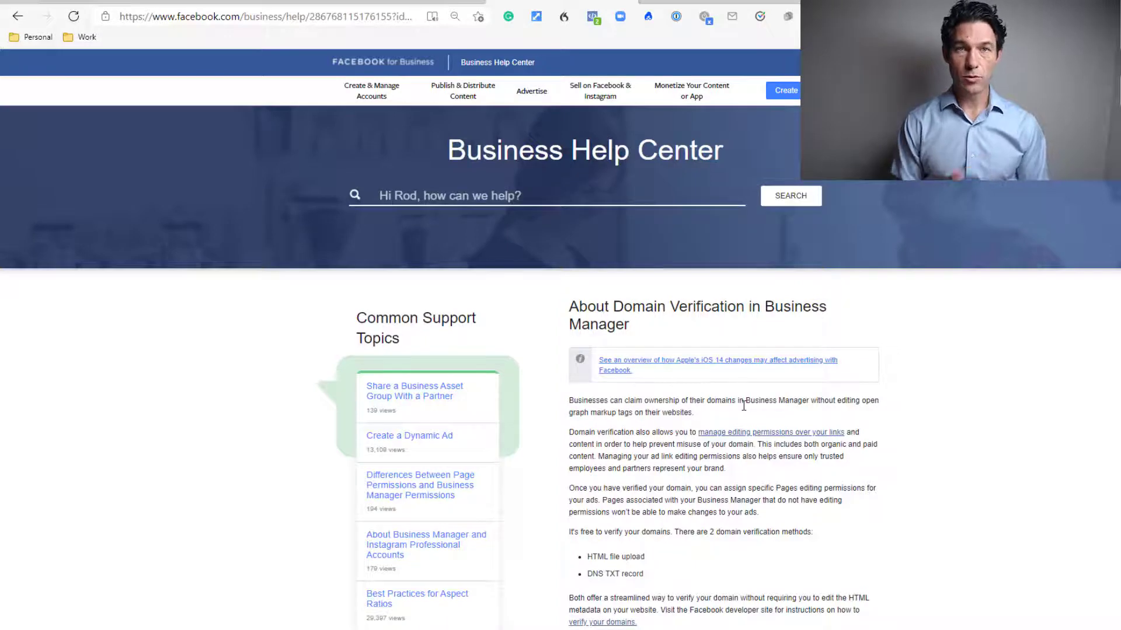
scroll(down, 3)
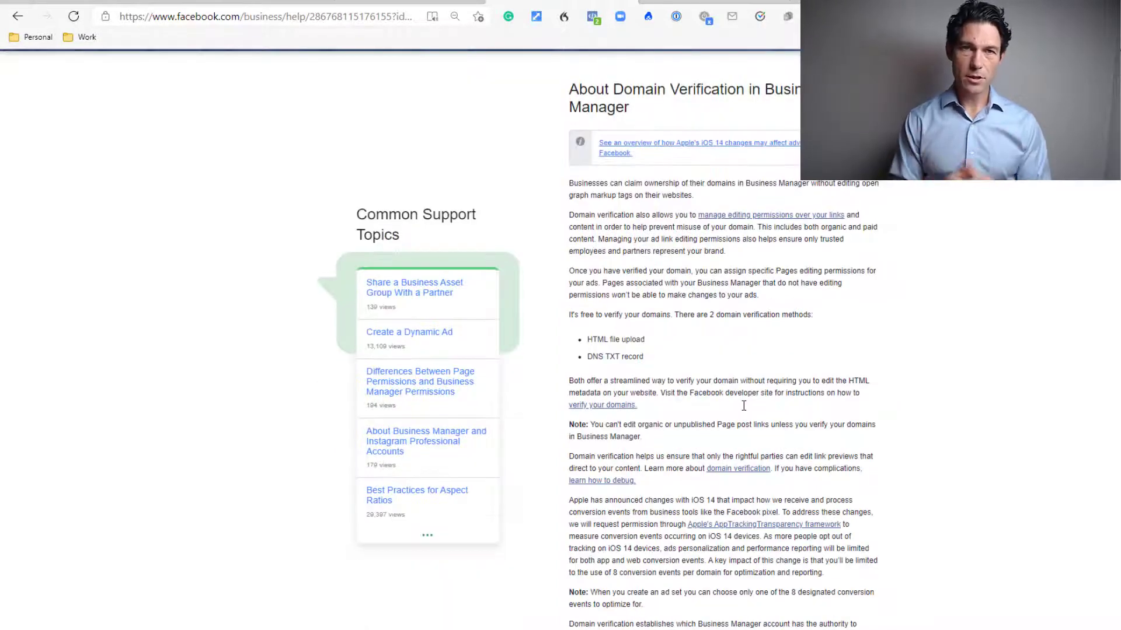
mouse_move(778, 362)
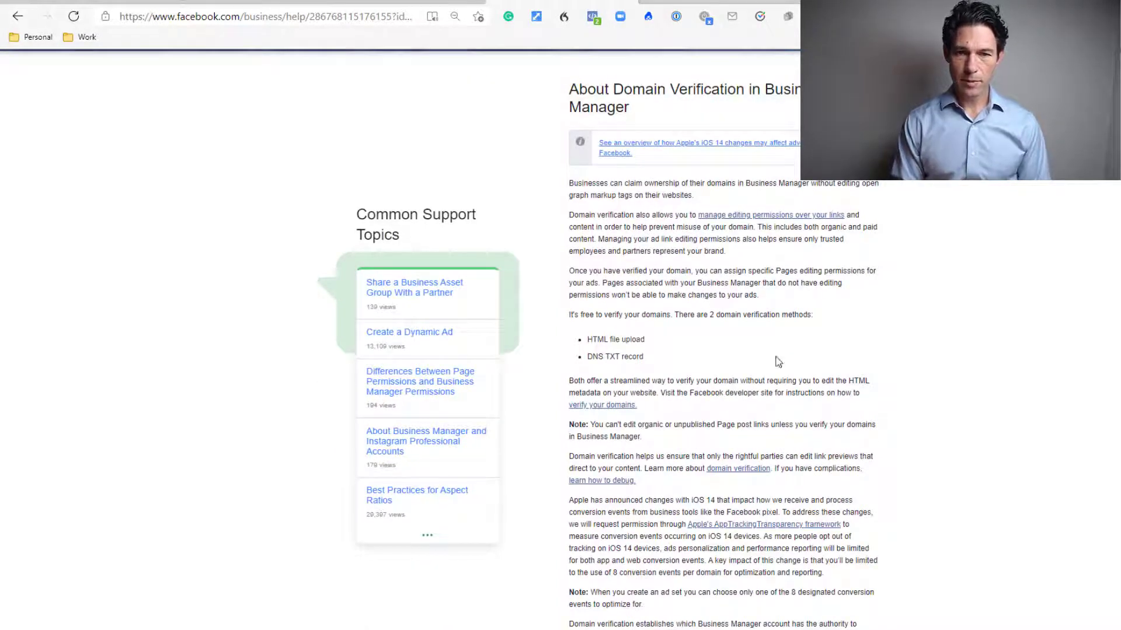
mouse_move(743, 337)
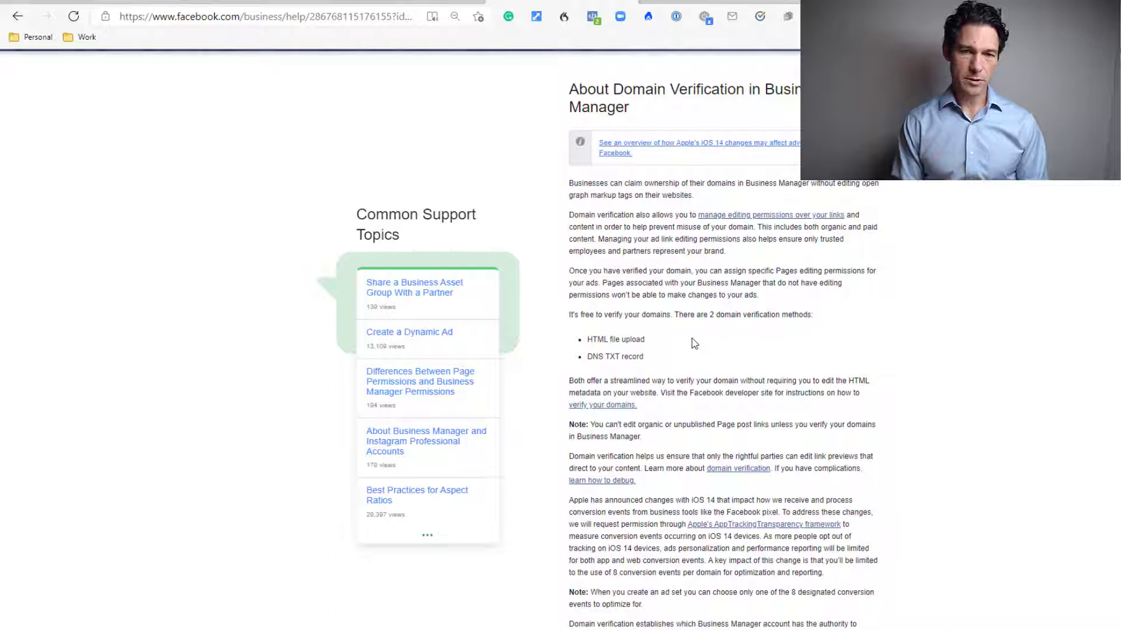
mouse_move(684, 331)
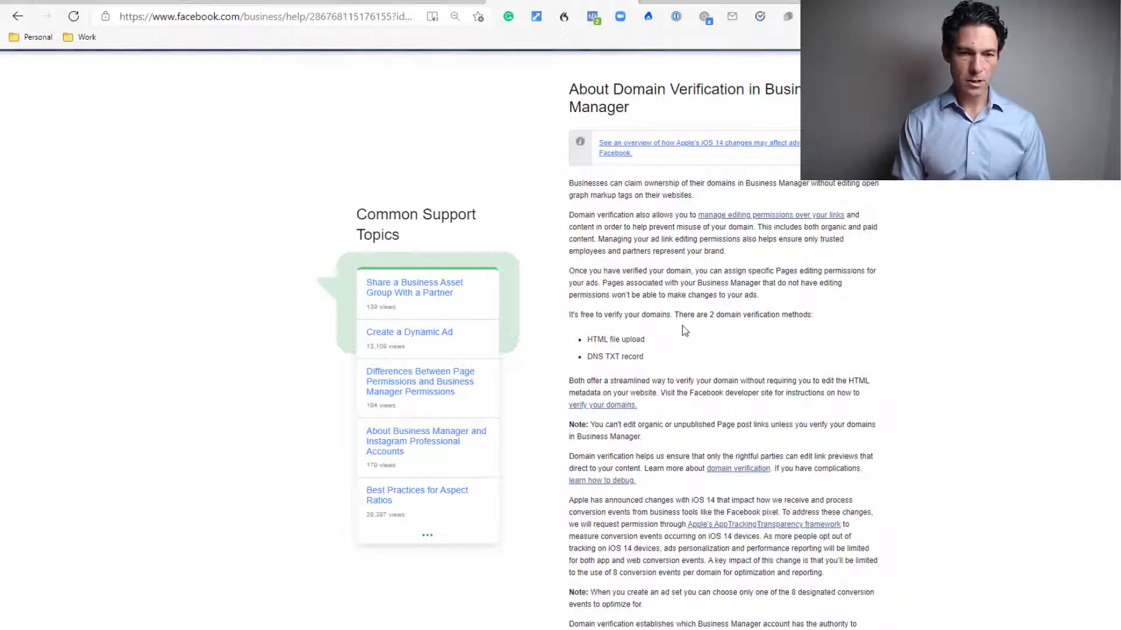
mouse_move(730, 351)
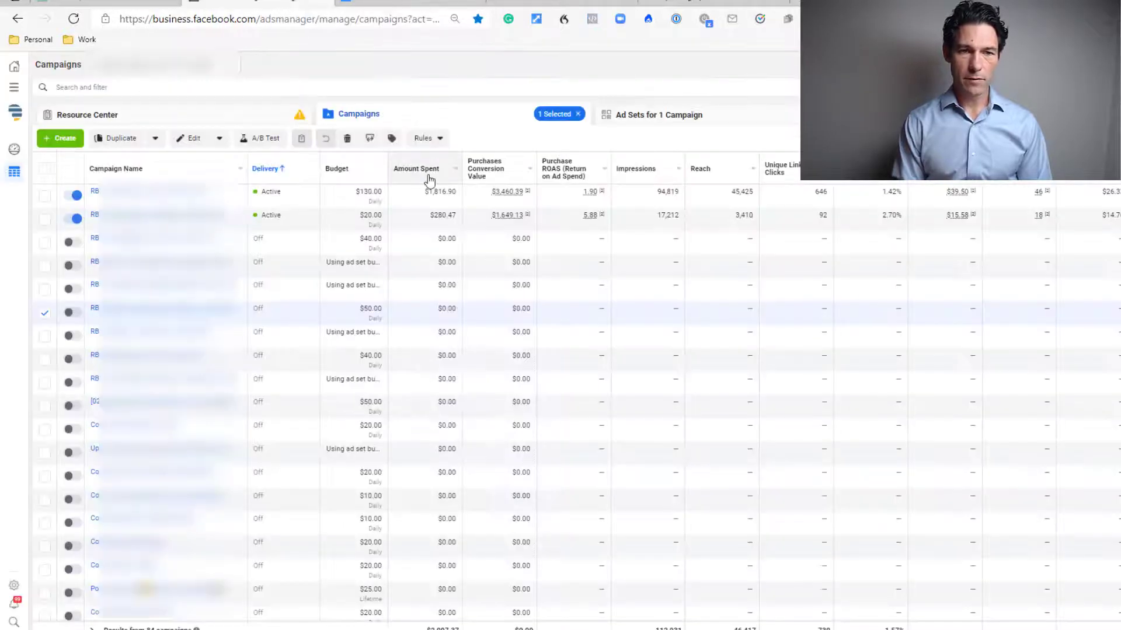
- Go from Business Home to Business Settings' Brand Safety Domains page showing rodbland.com verified
click(14, 66)
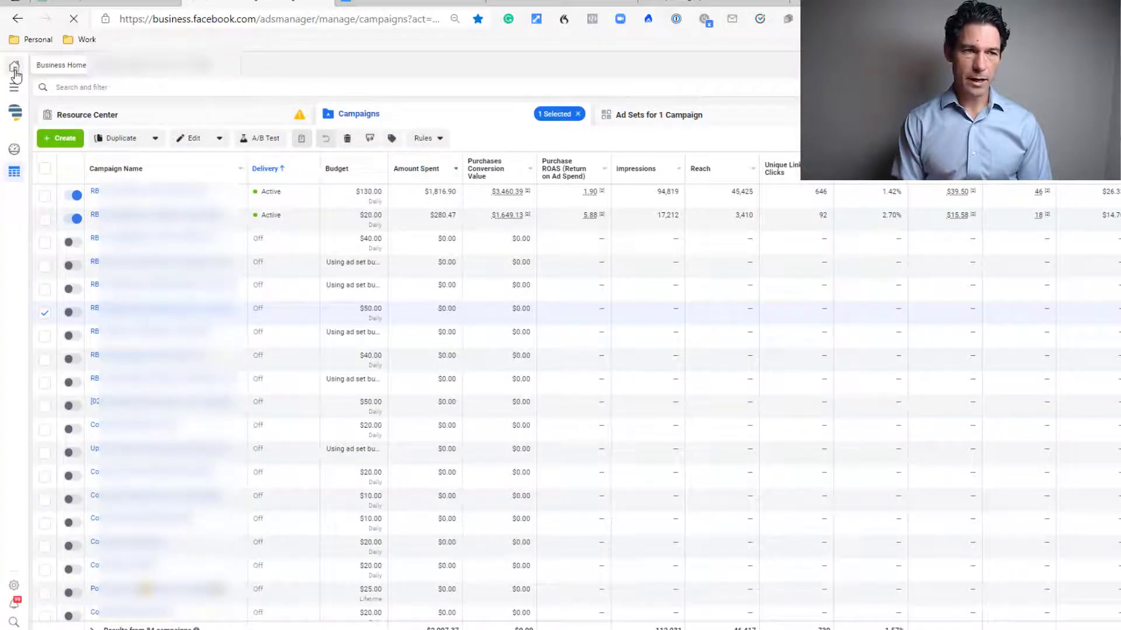
click(14, 71)
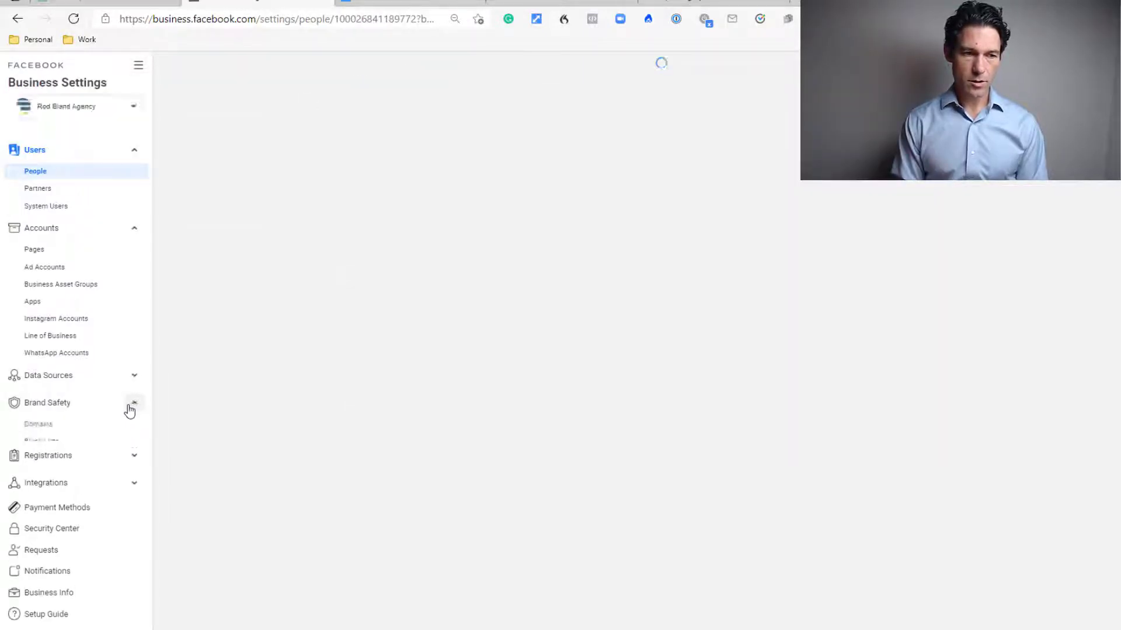
click(38, 424)
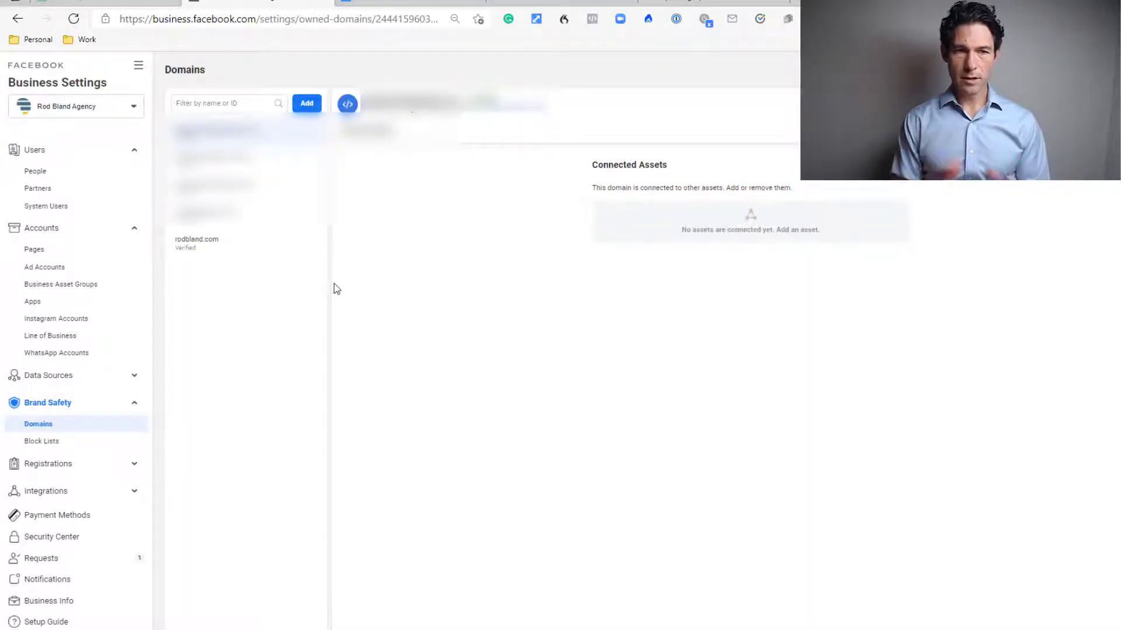
mouse_move(370, 236)
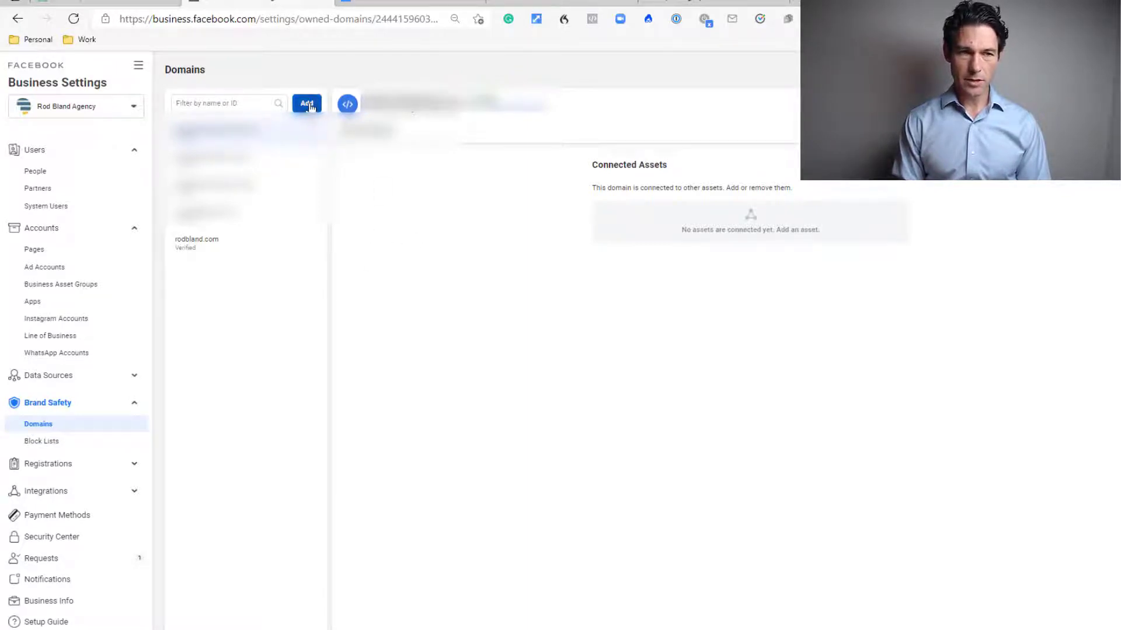
- Add the domain rodbland.com.au to the business in the Add a Domain dialog
click(306, 103)
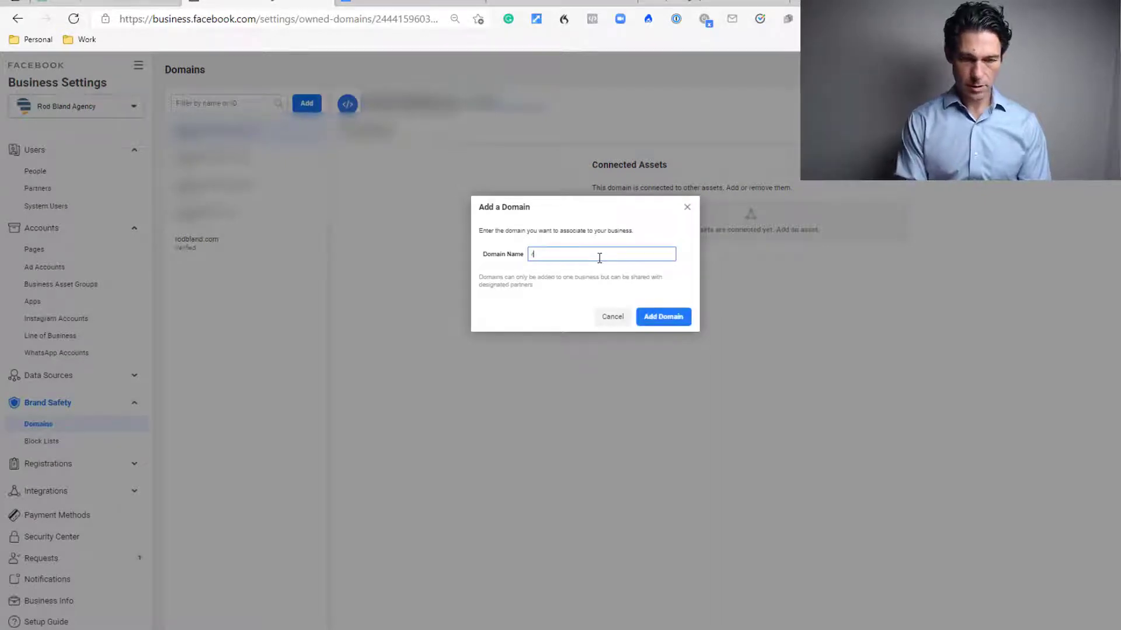
text(rodblaaaan)
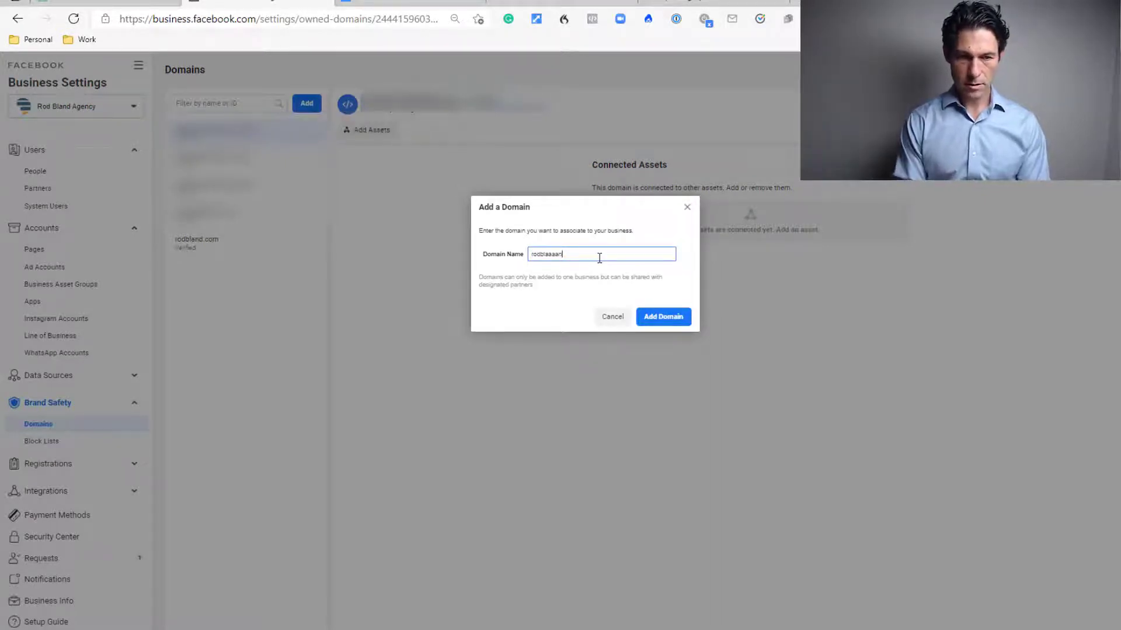
key(Backspace)
text(nd.com.)
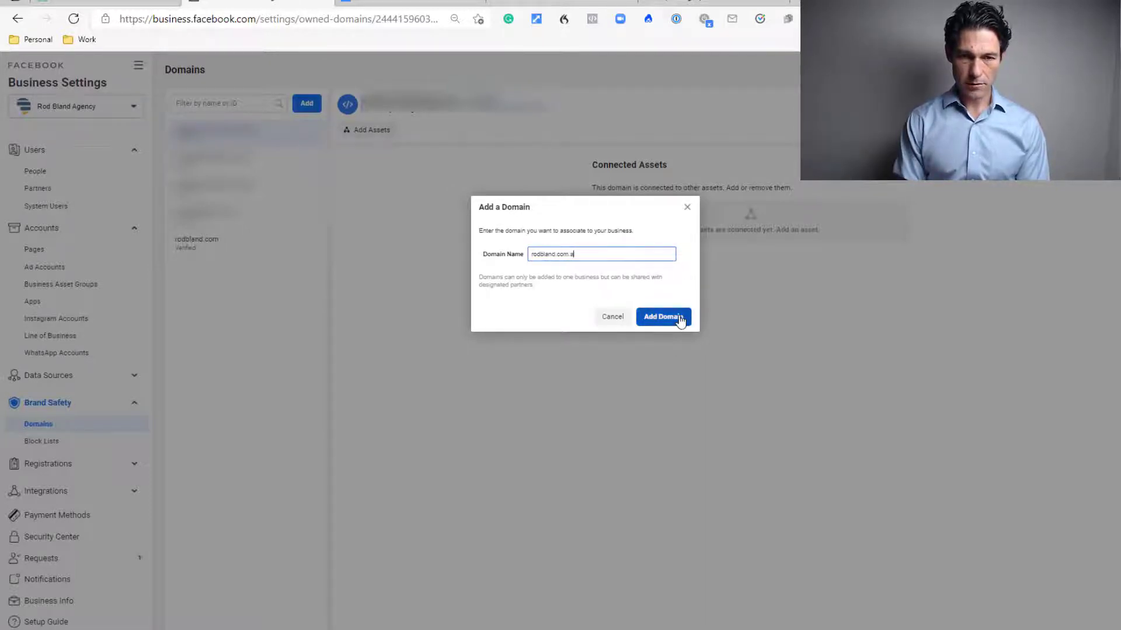
click(662, 317)
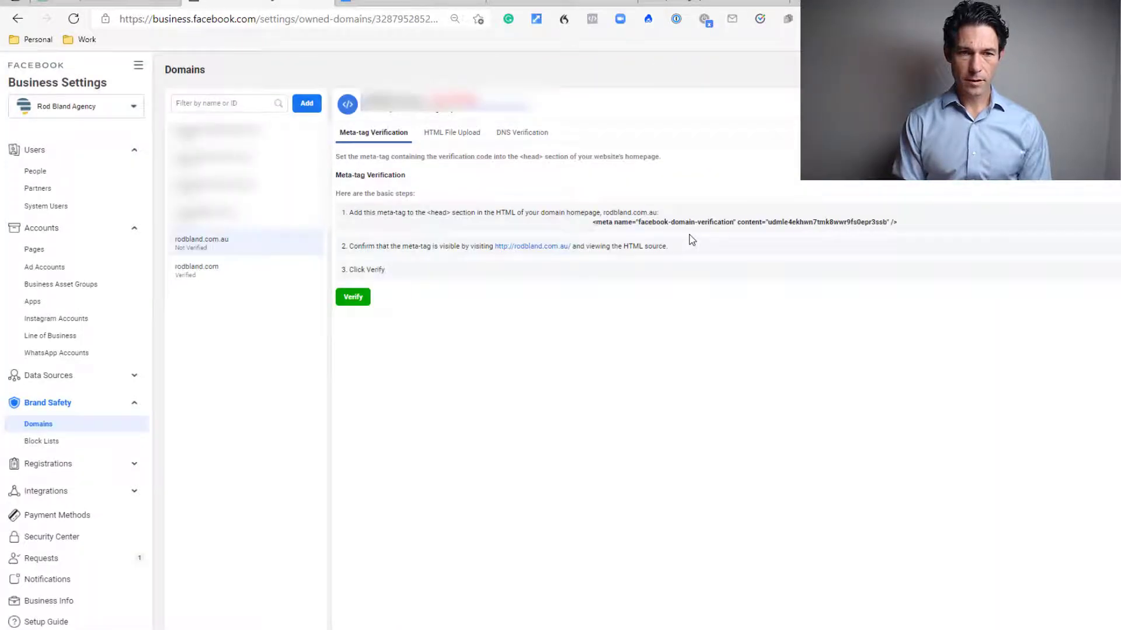
mouse_move(644, 246)
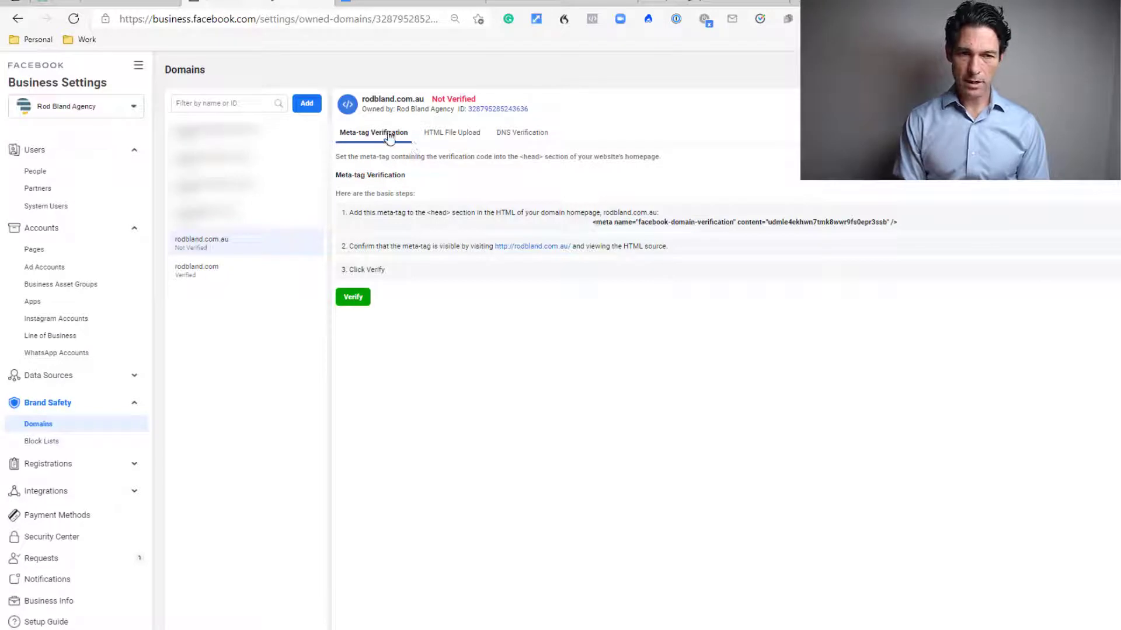
mouse_move(522, 135)
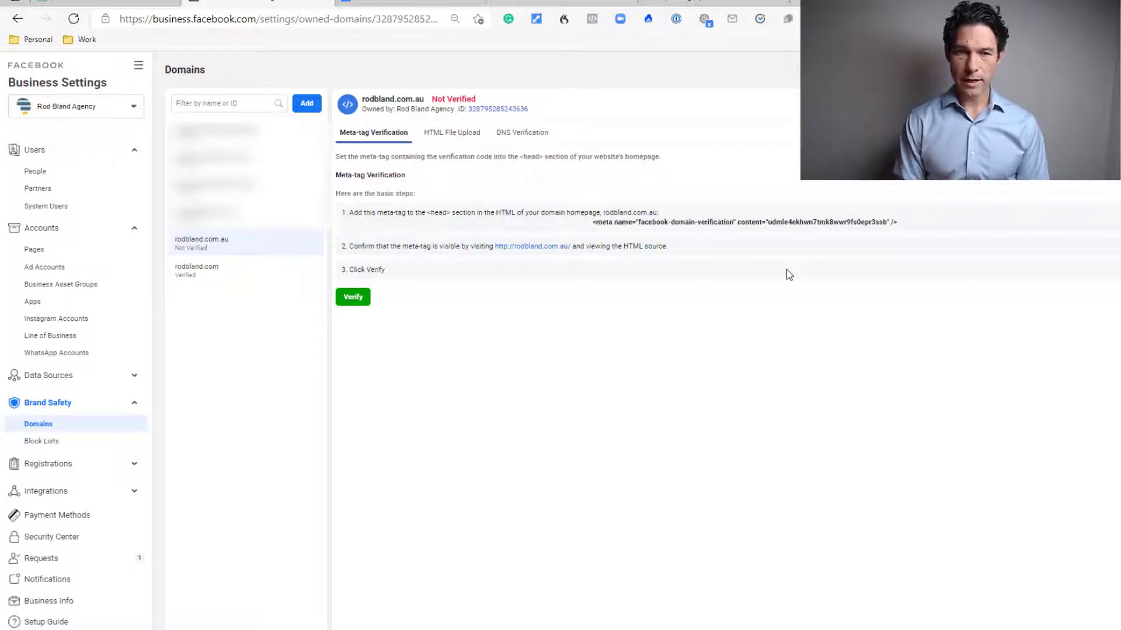
mouse_move(557, 222)
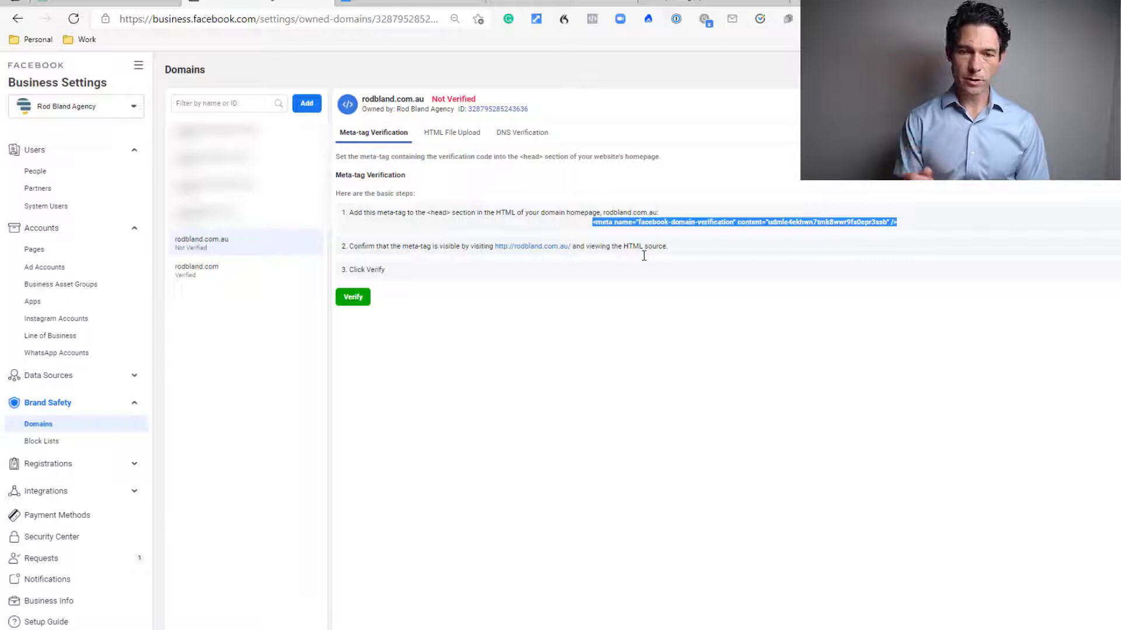
mouse_move(618, 222)
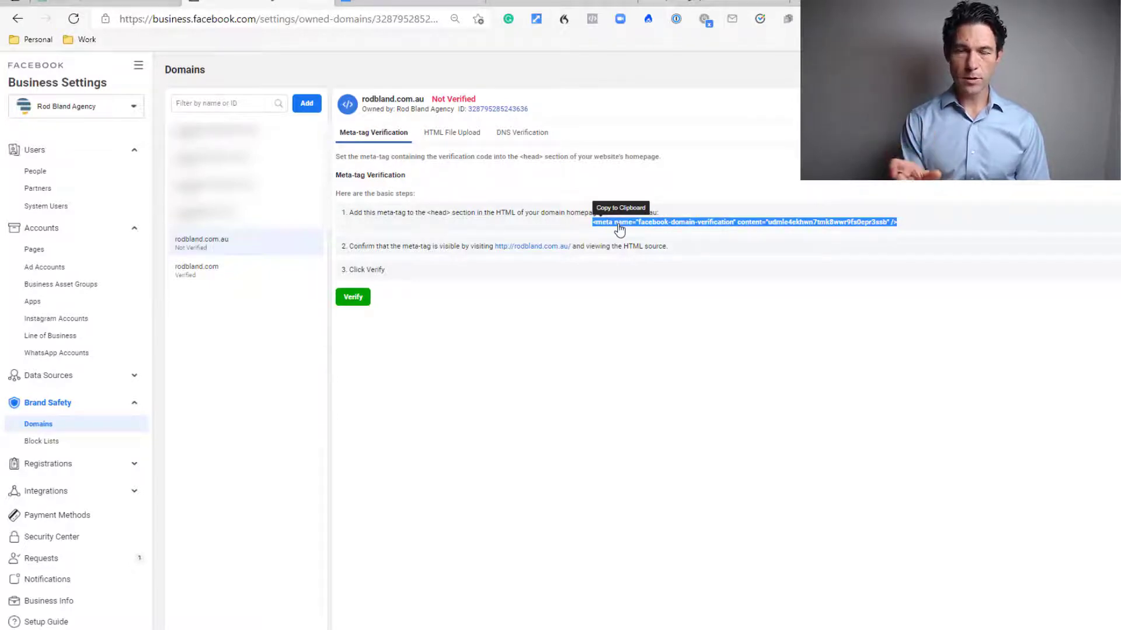
- Copy the verification meta-tag, then view the verified rodbland.com domain's partners and assets
click(743, 221)
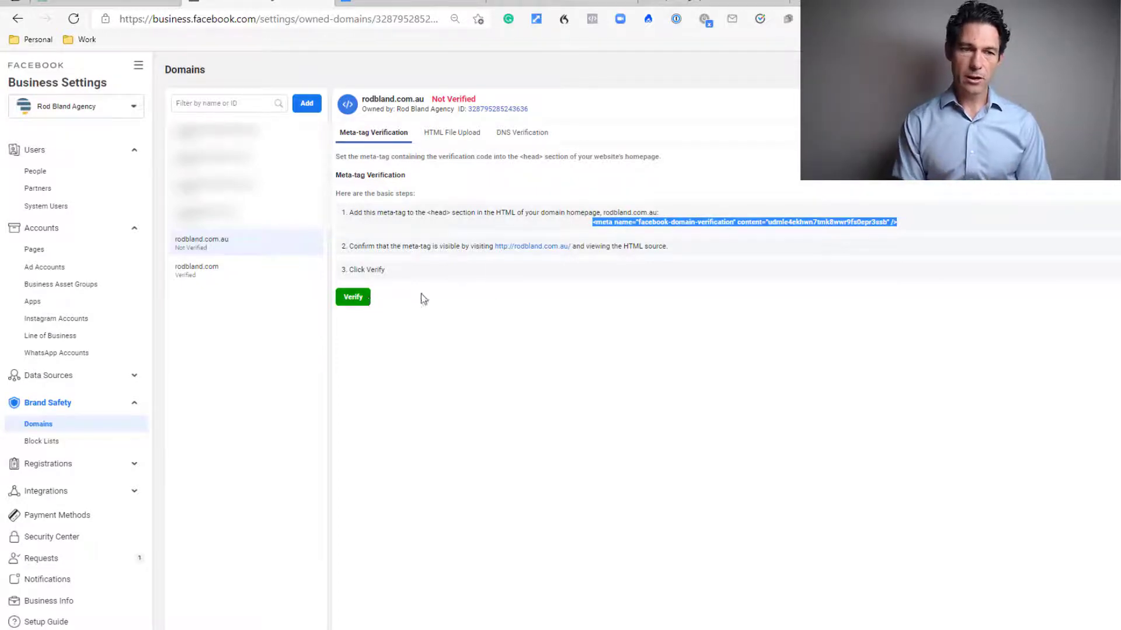
mouse_move(516, 290)
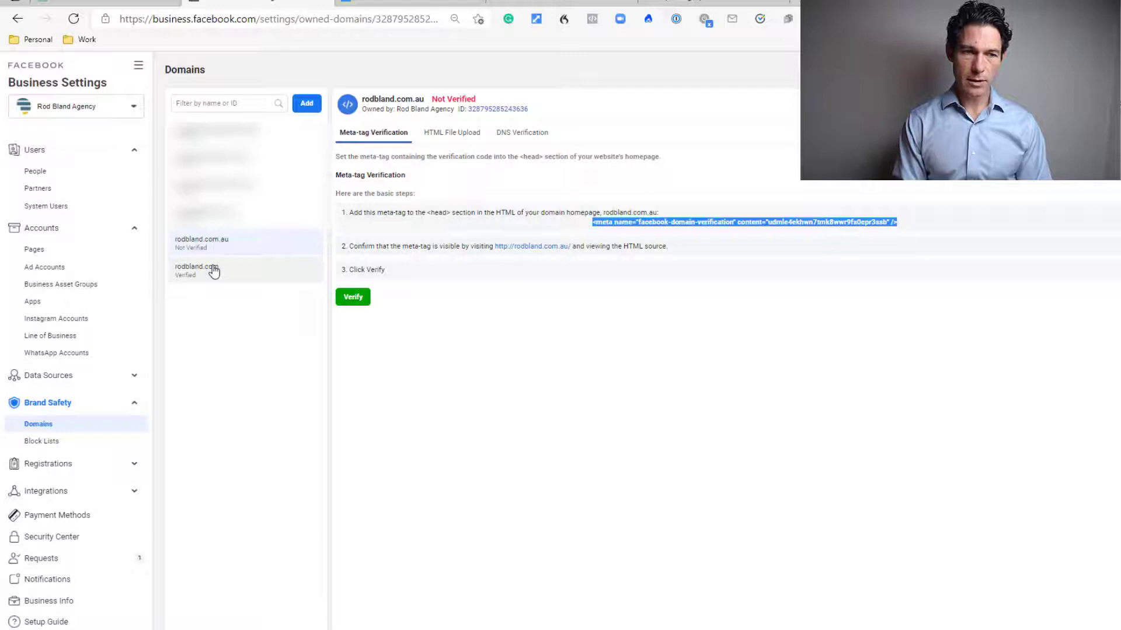
click(207, 270)
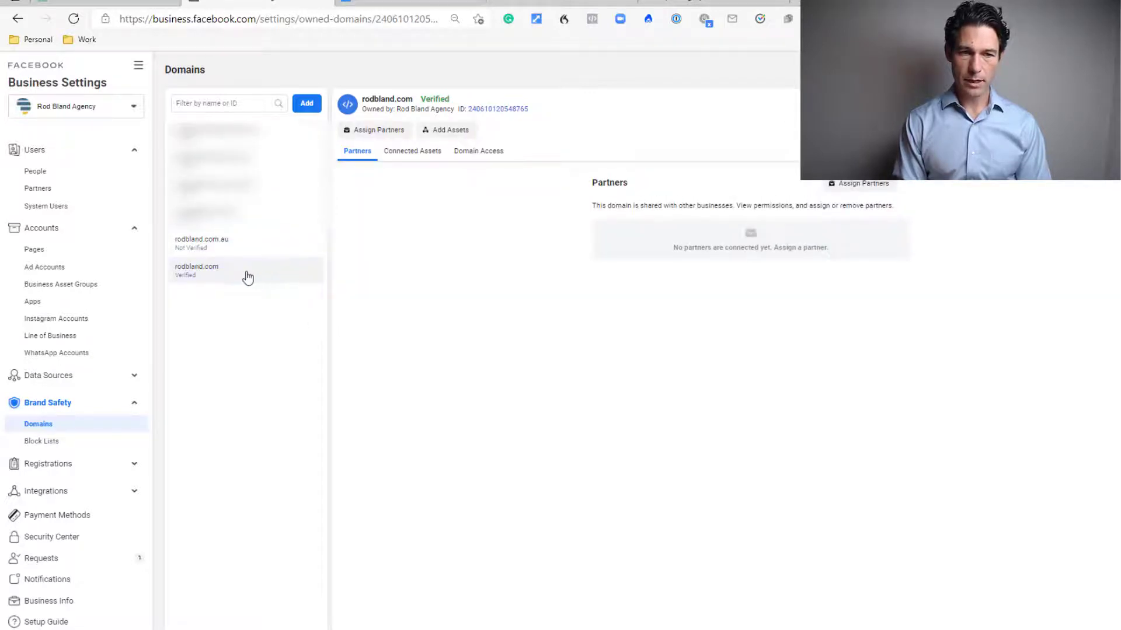
mouse_move(208, 281)
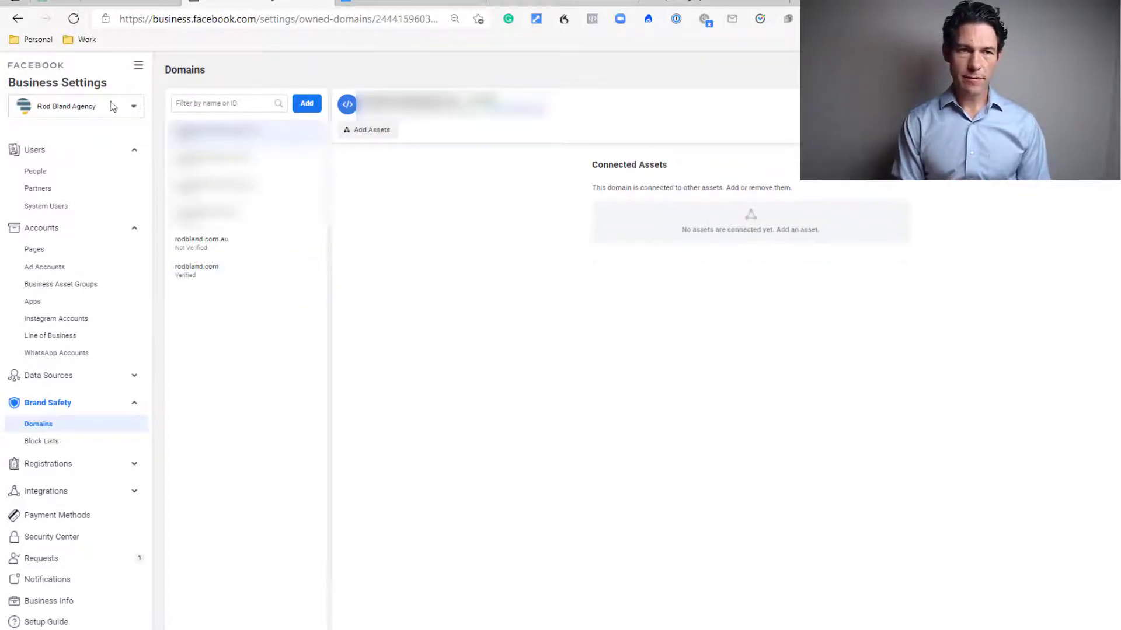
- Go to the pixel's Aggregated Event Measurement Web Event Configurations in Events Manager
click(138, 66)
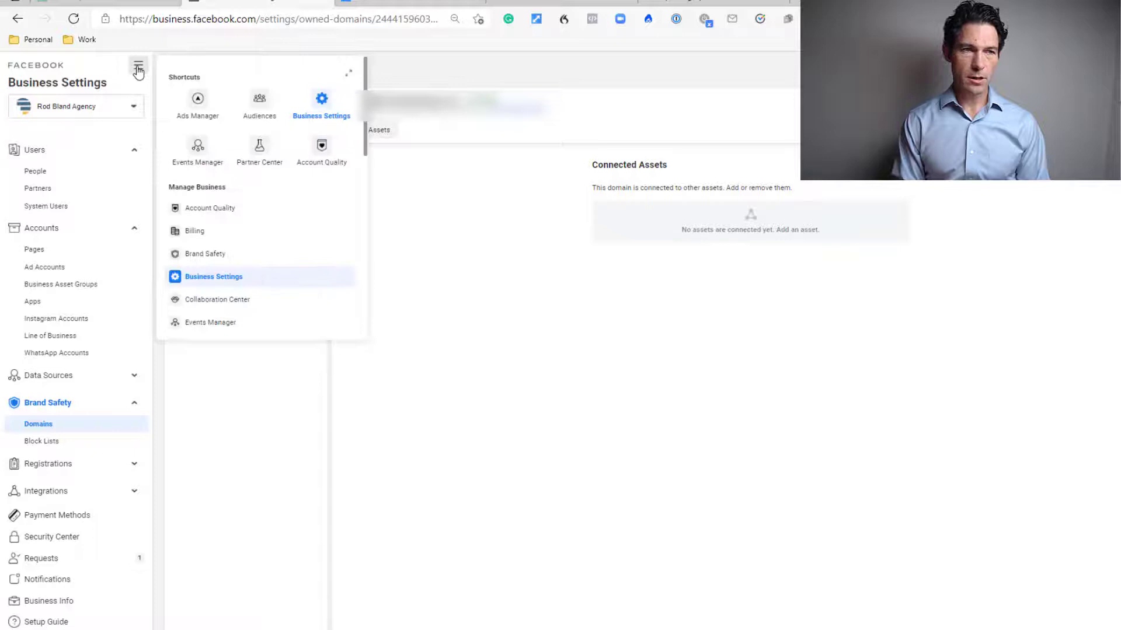
click(197, 146)
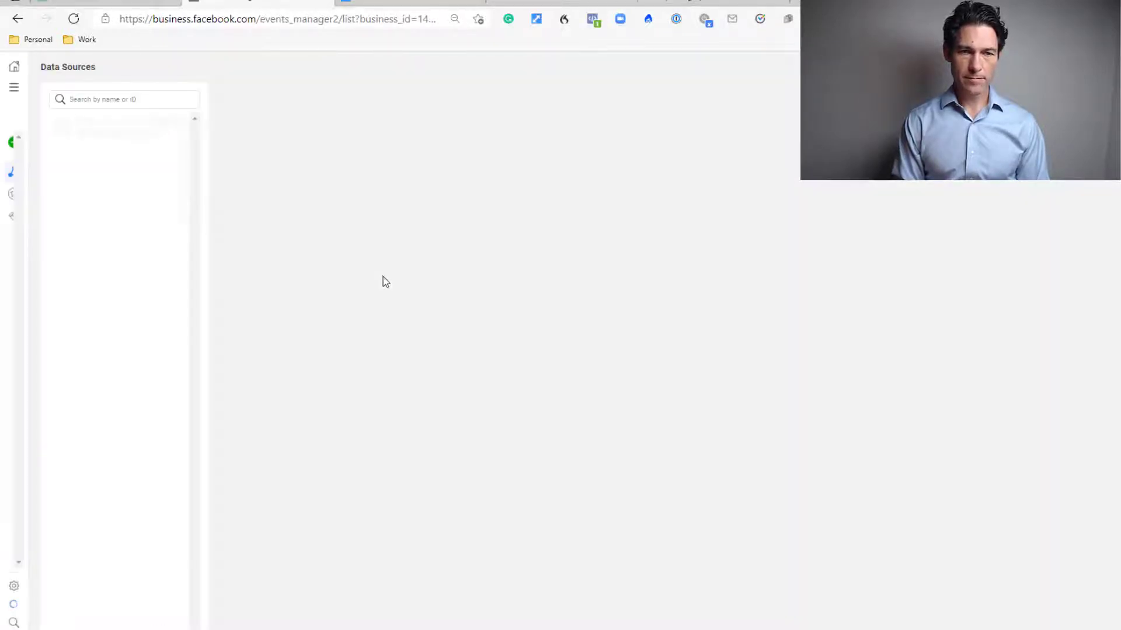
click(121, 127)
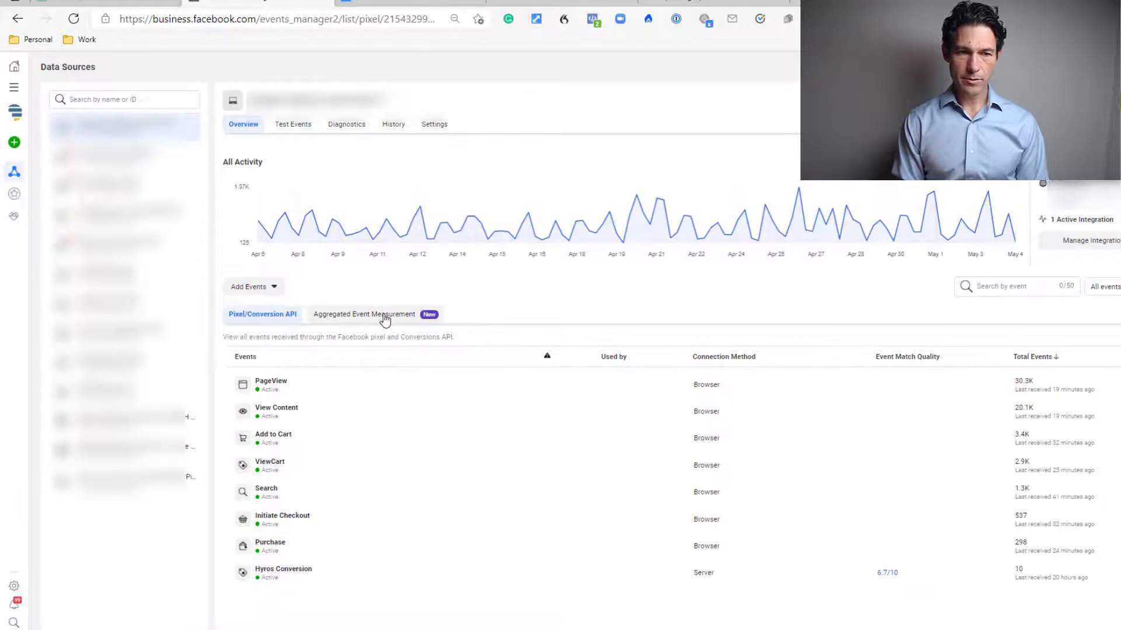
click(363, 315)
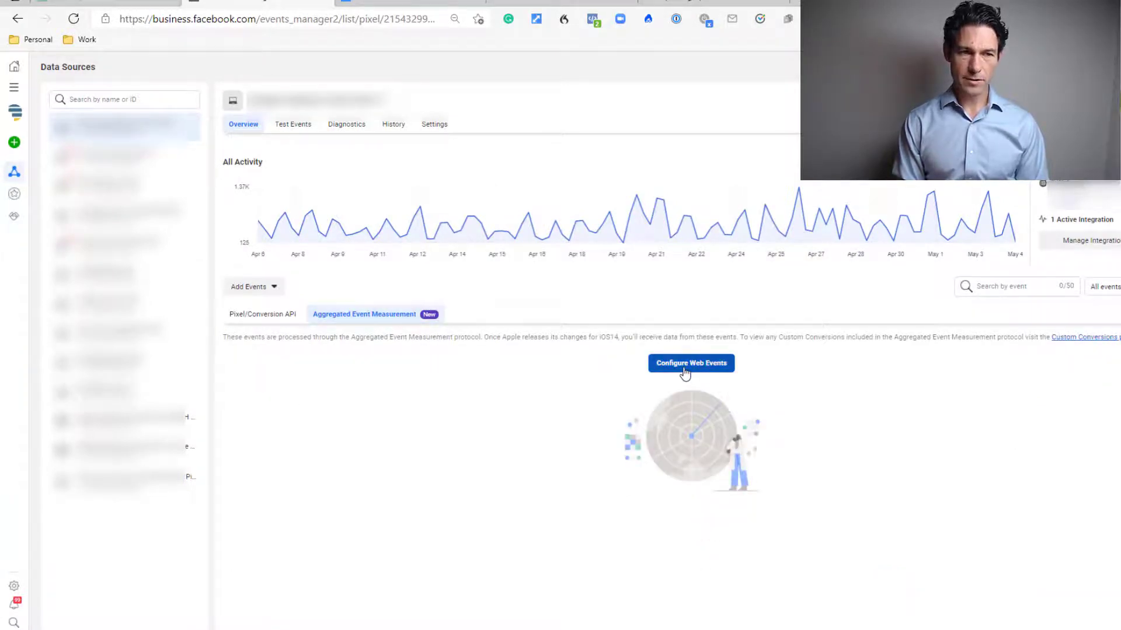
click(690, 363)
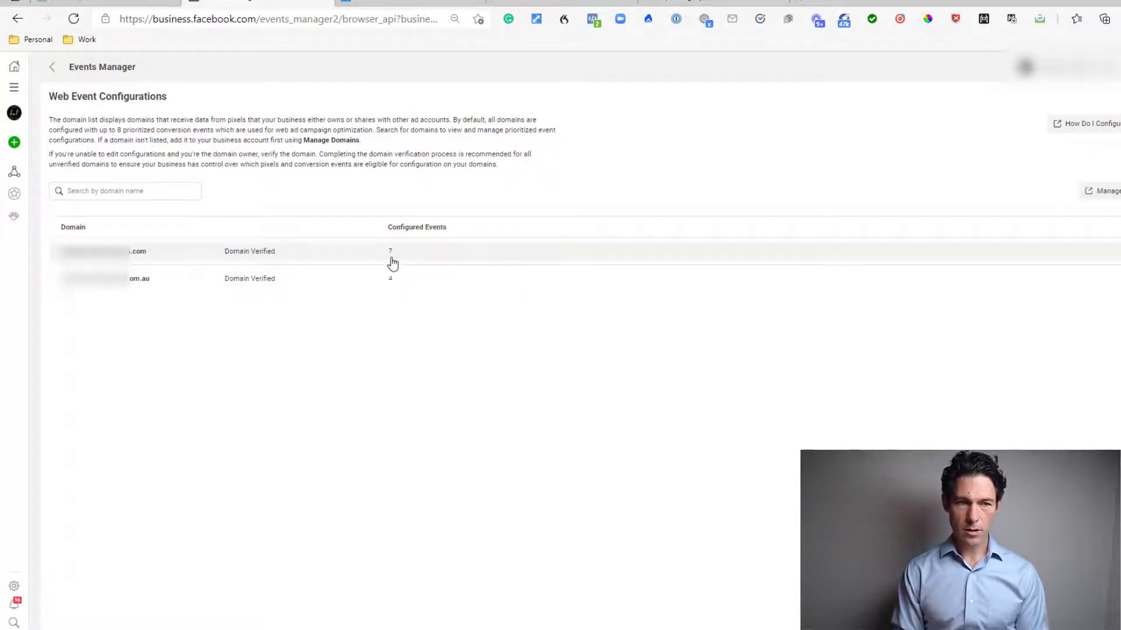
mouse_move(478, 255)
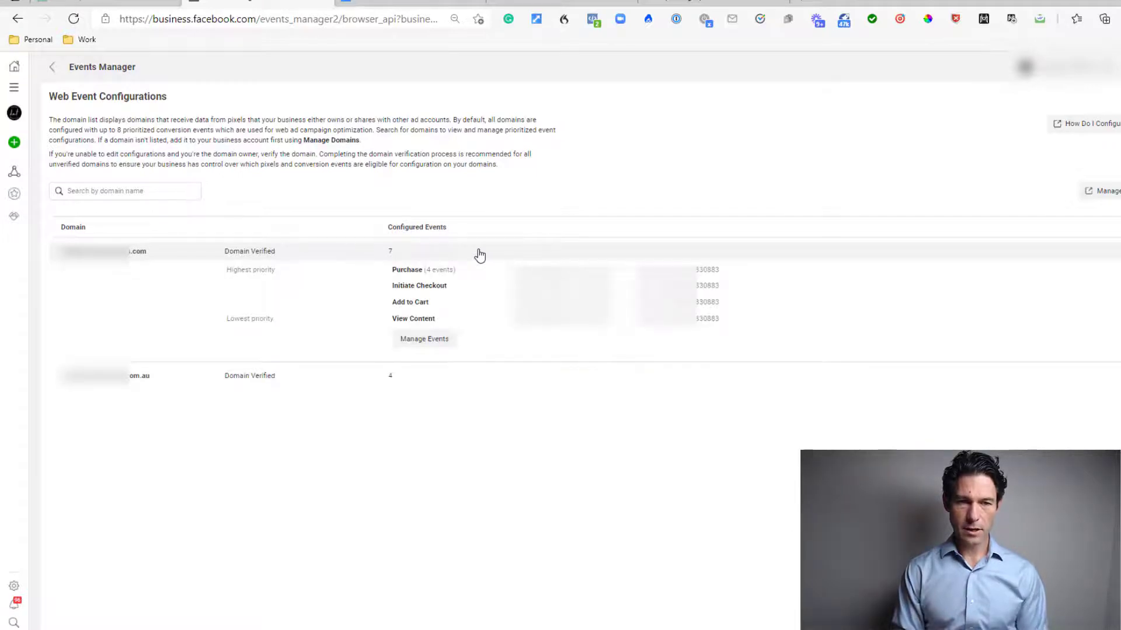
- Choose Manage Events for the .com domain and confirm editing its events
click(423, 338)
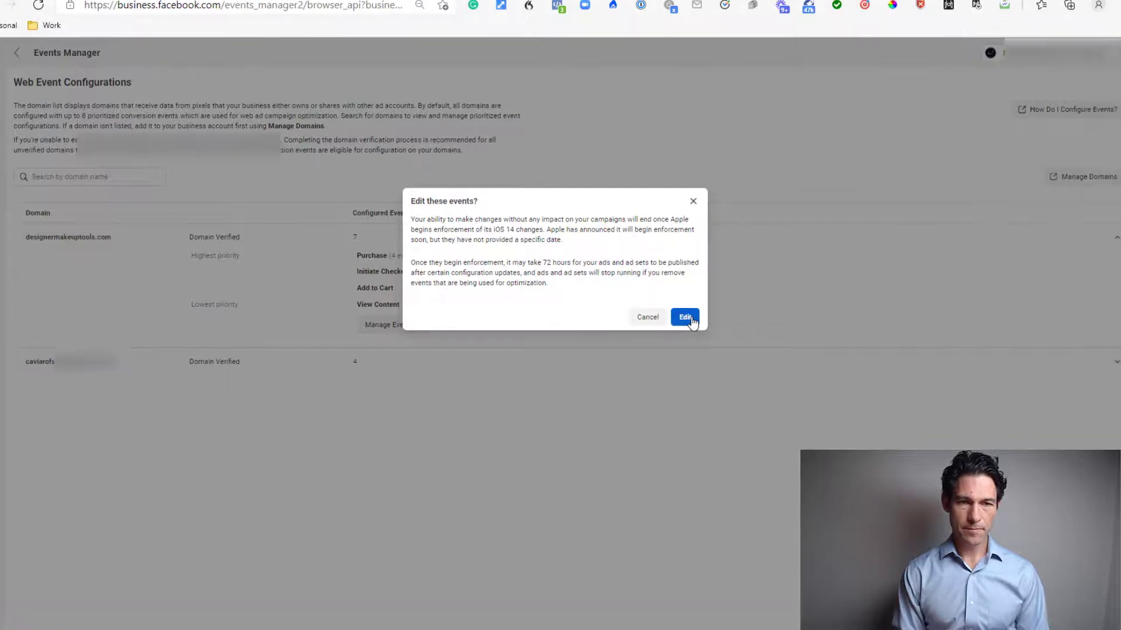
click(684, 317)
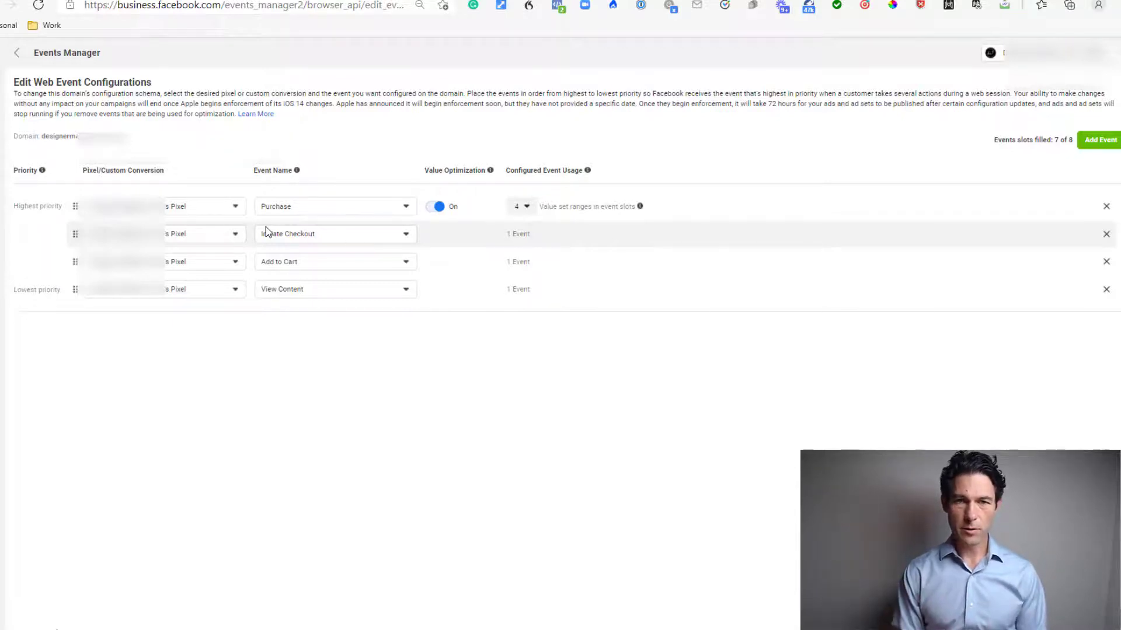
mouse_move(329, 227)
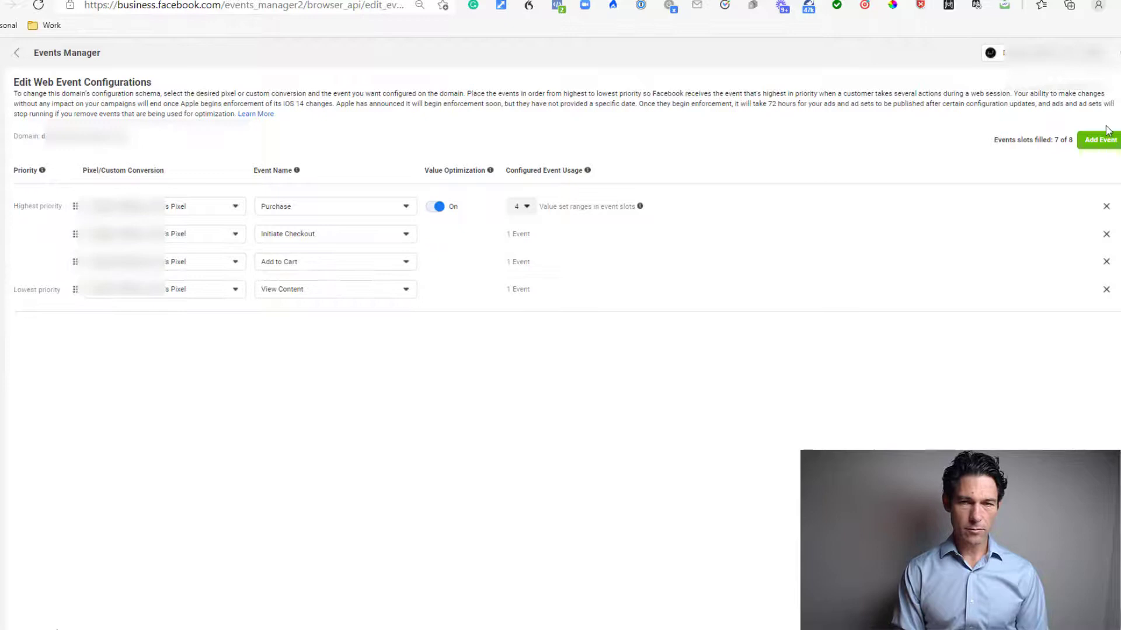
- Add a new lowest-priority Search event for the pixel, using all 8 slots
click(1099, 140)
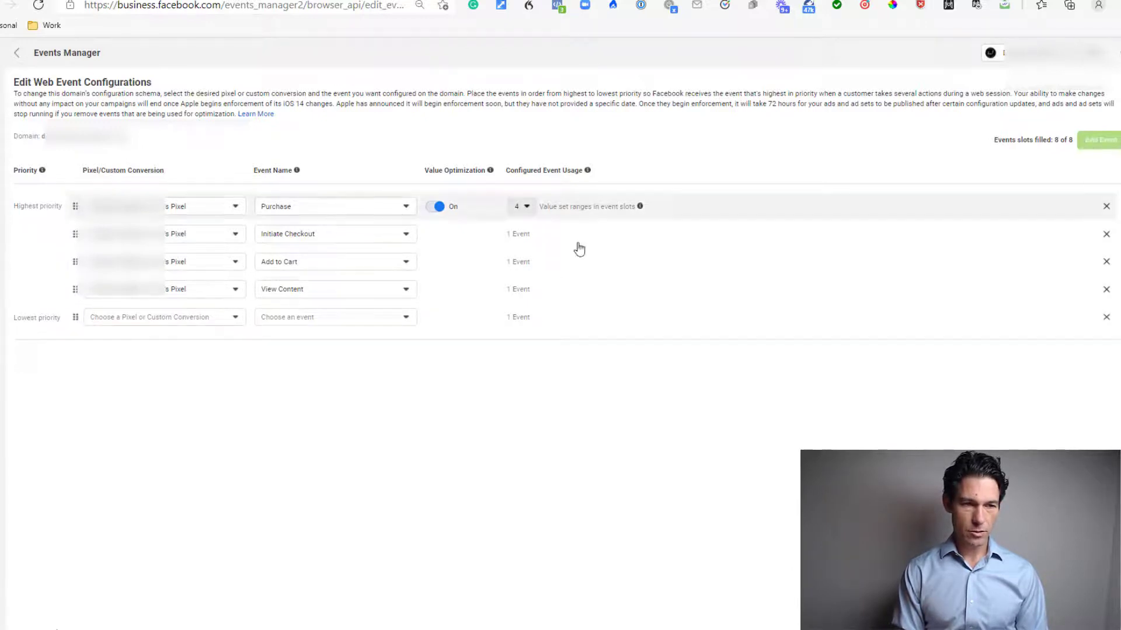
click(165, 317)
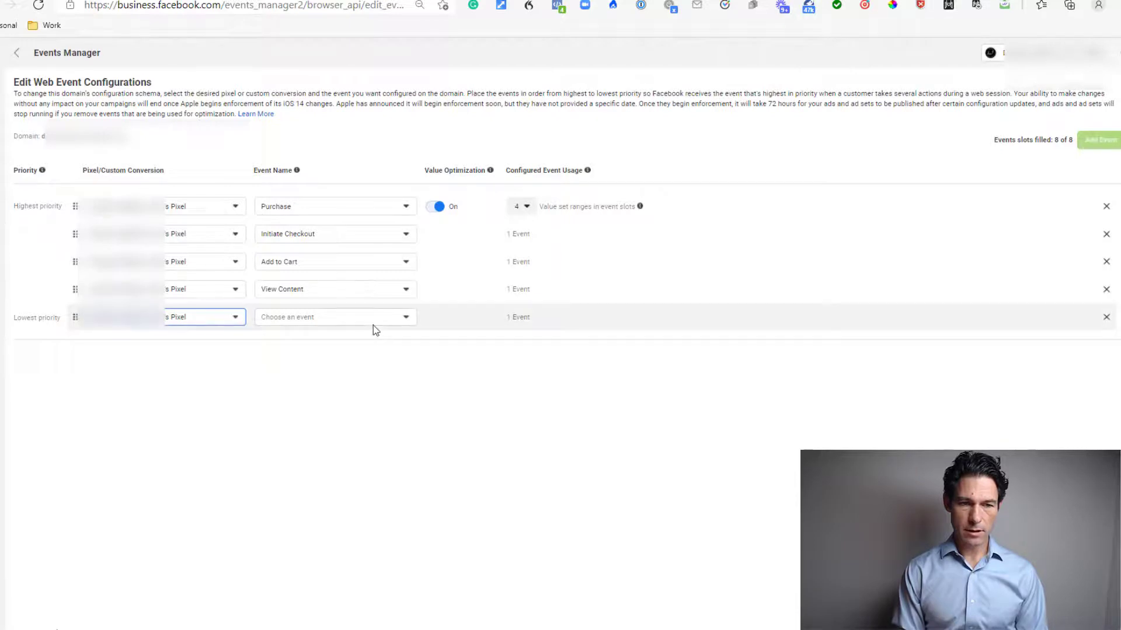
click(334, 317)
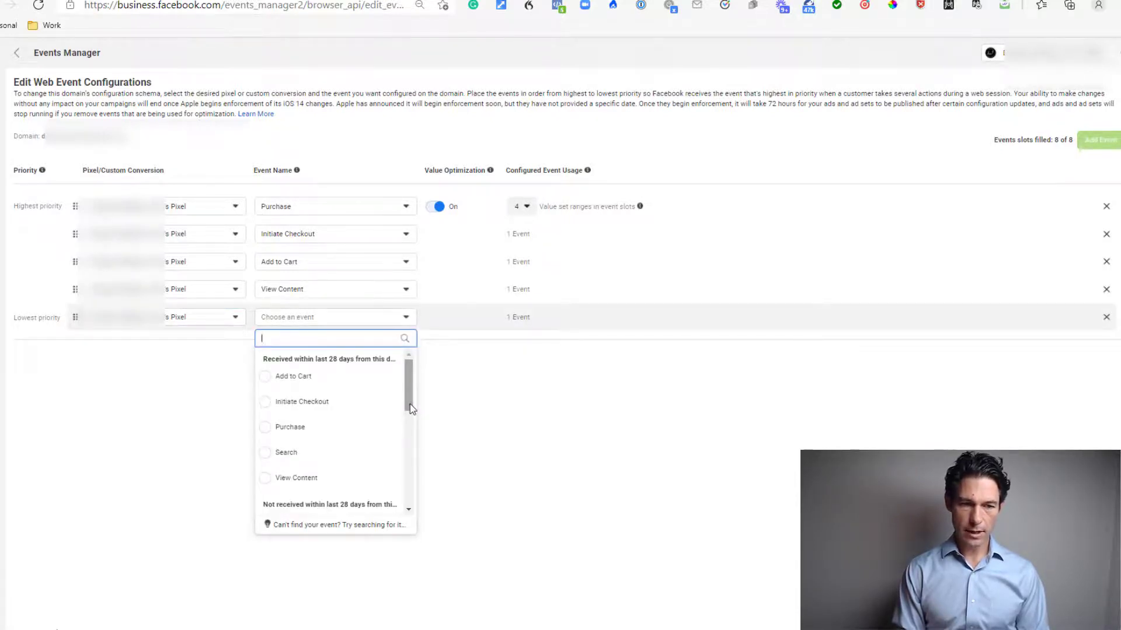
mouse_move(290, 457)
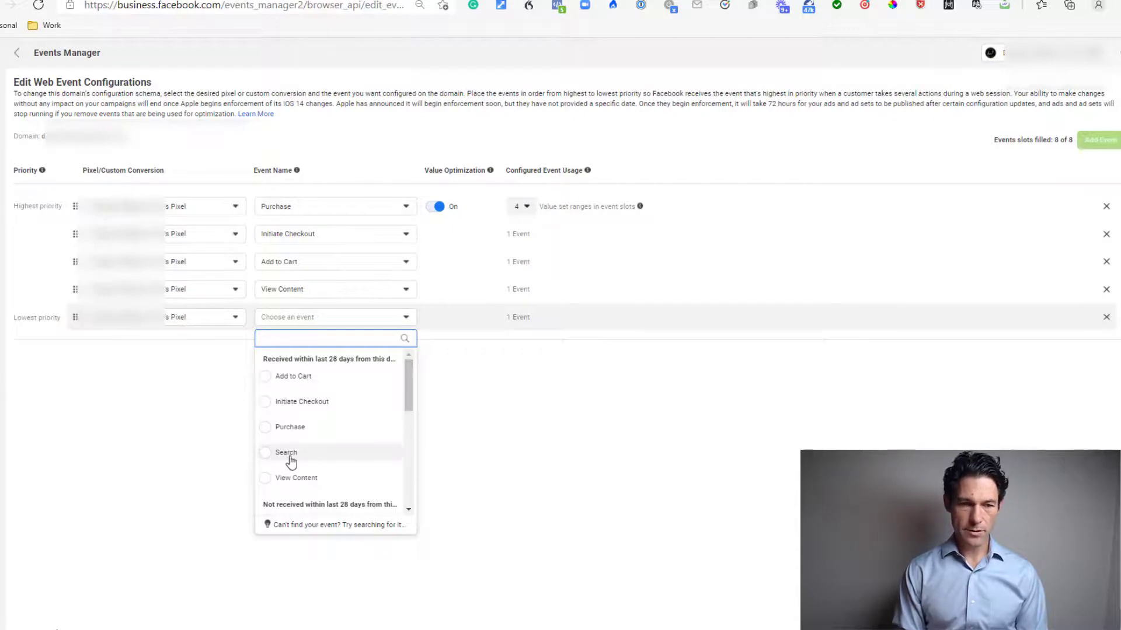
click(285, 452)
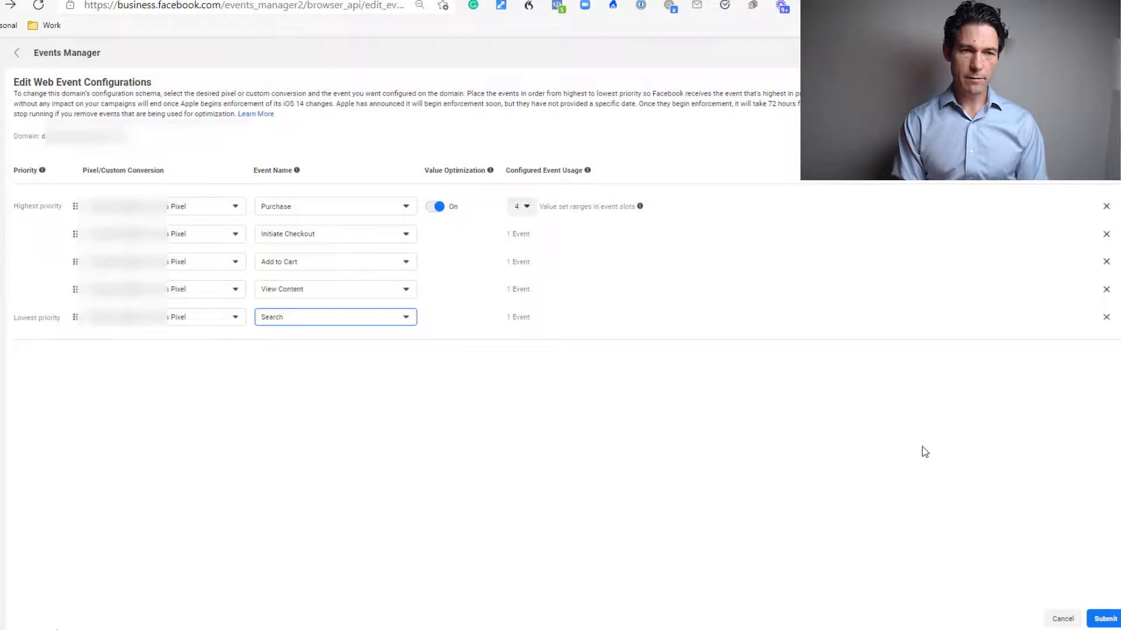
mouse_move(653, 219)
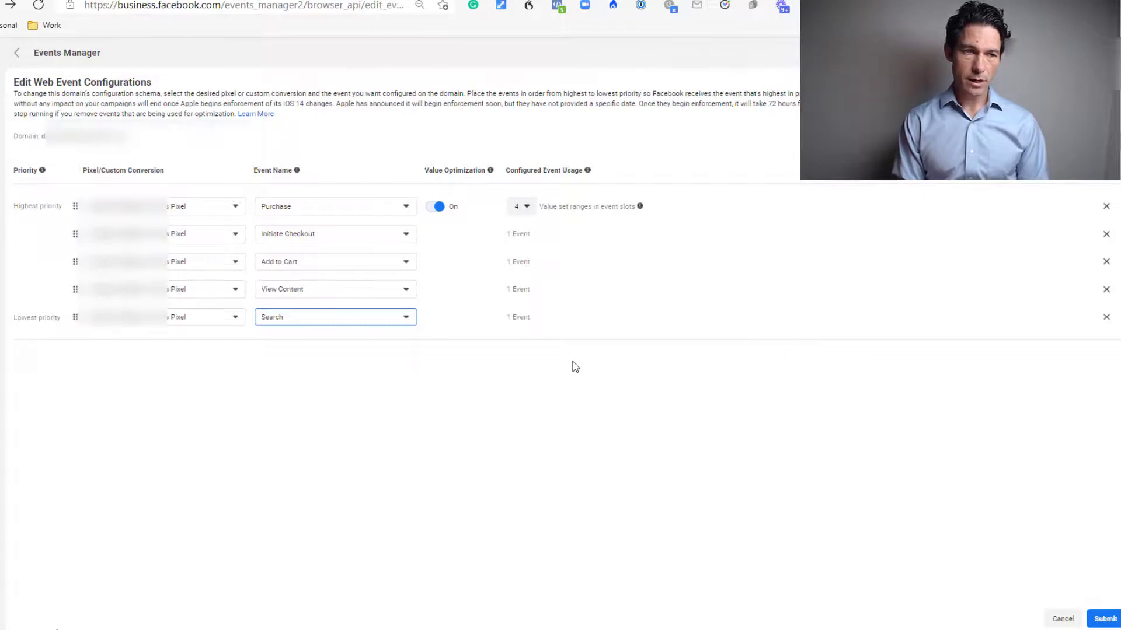
mouse_move(282, 150)
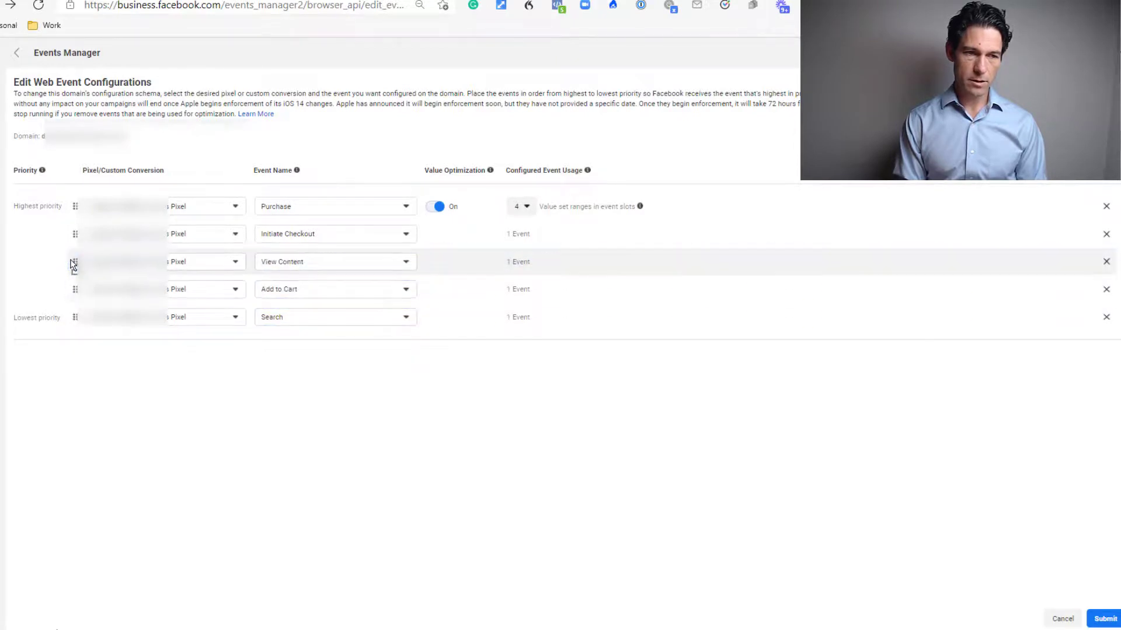
- Drag Add to Cart back above View Content and delete the Search event
drag(74, 262, 74, 289)
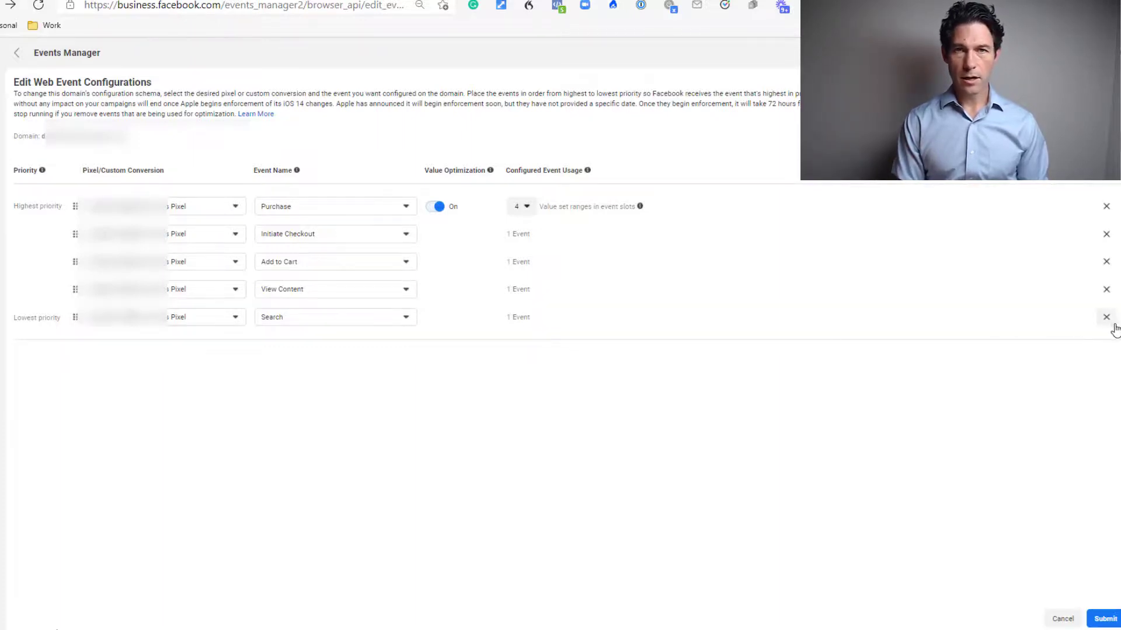
click(1105, 316)
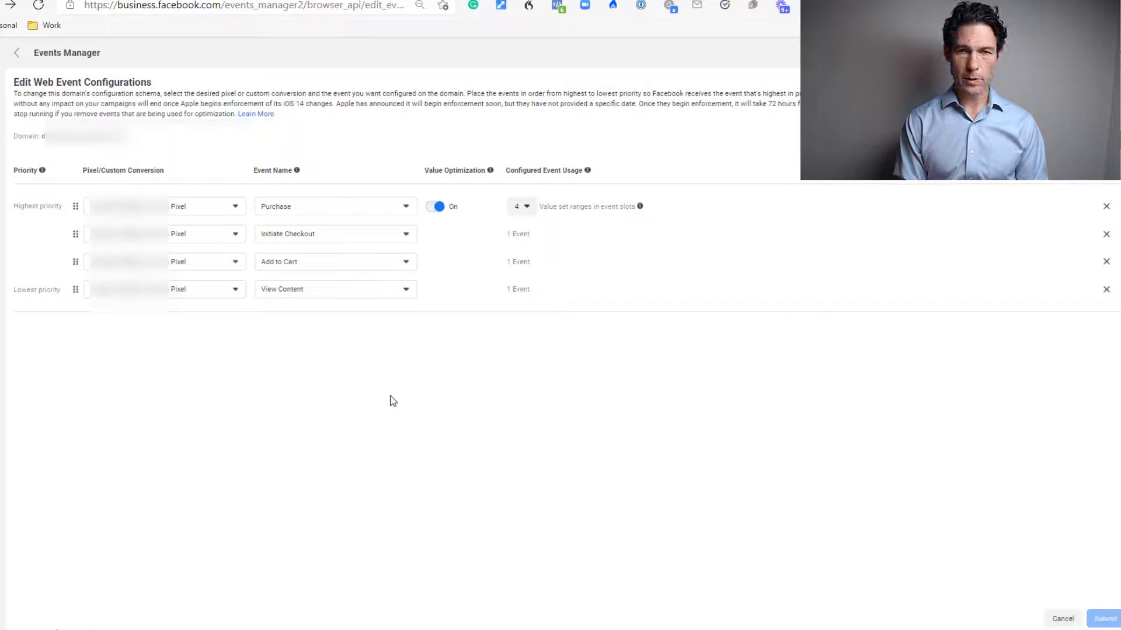
mouse_move(425, 369)
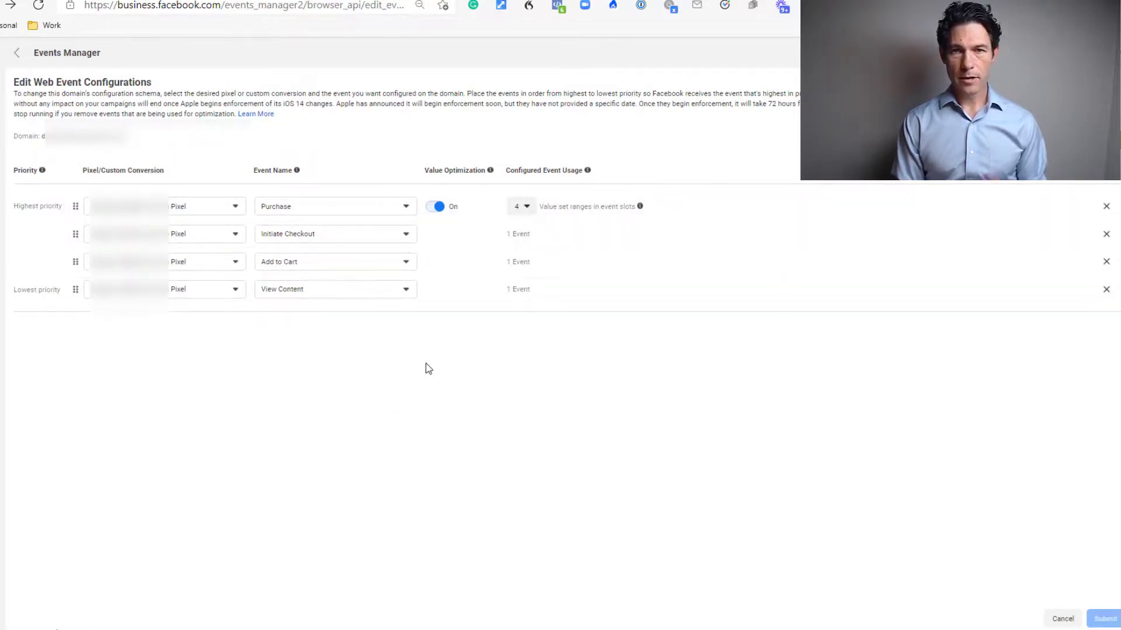
mouse_move(458, 390)
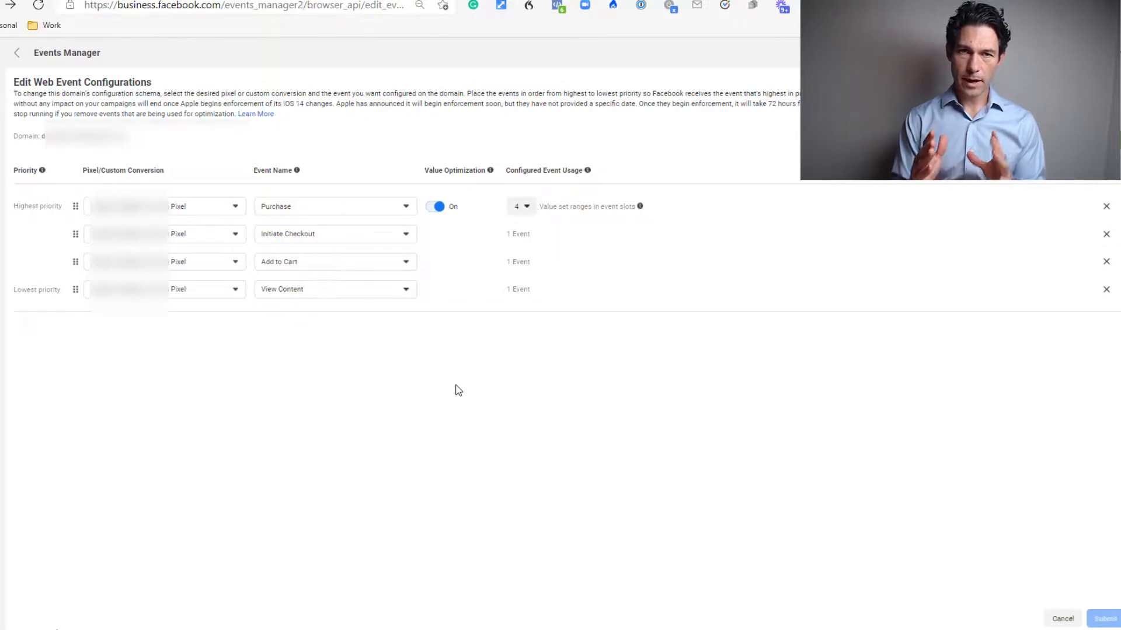
mouse_move(719, 399)
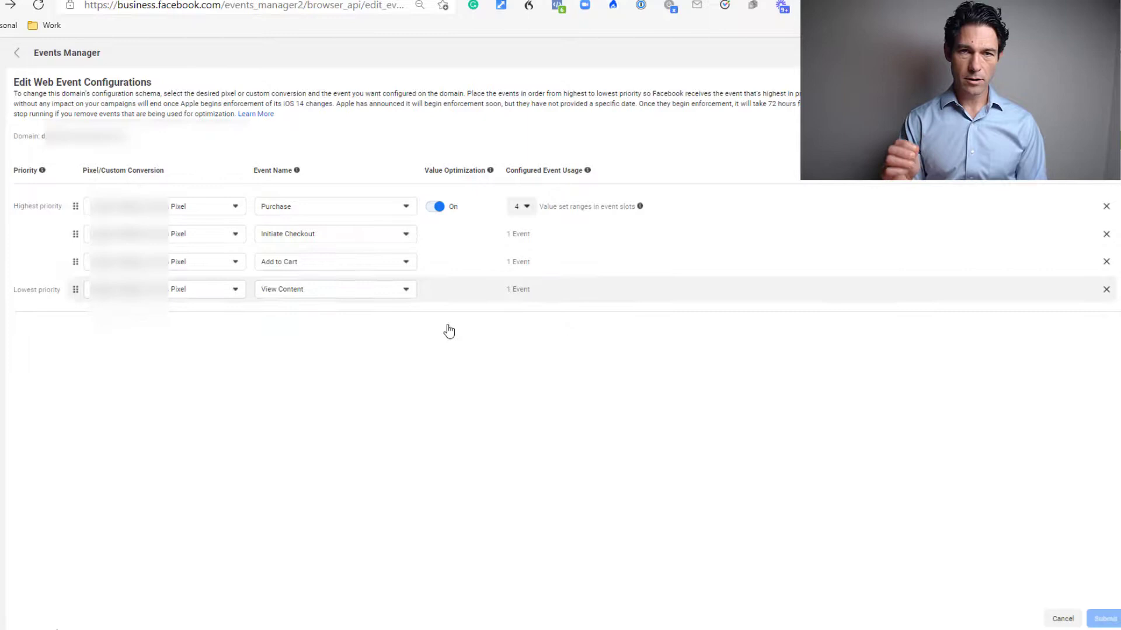
mouse_move(483, 408)
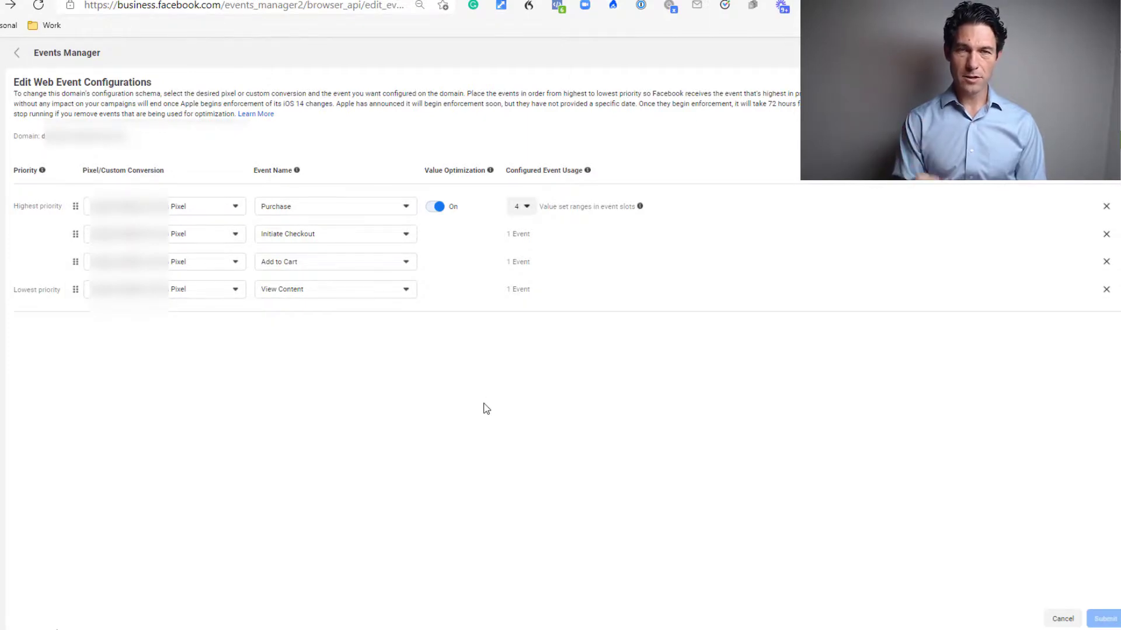